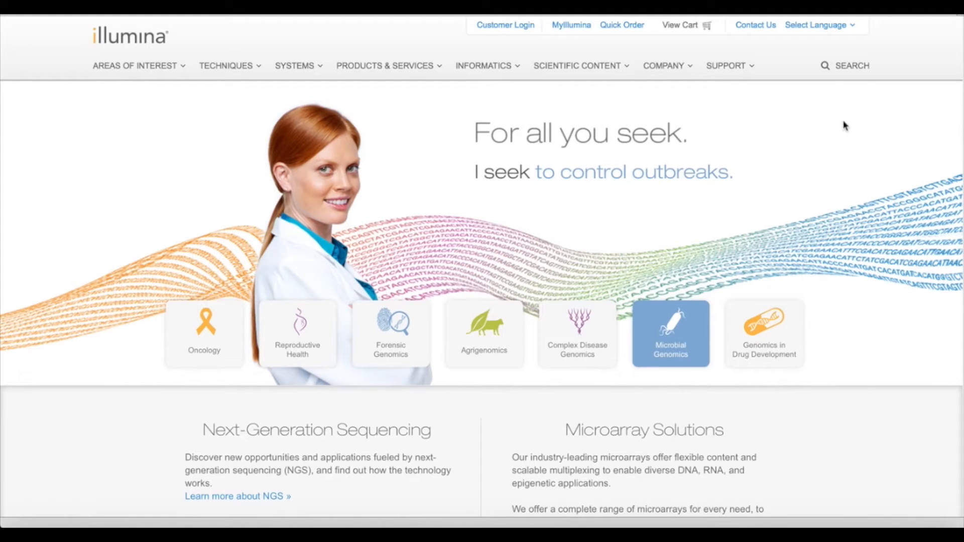
mouse_move(837, 125)
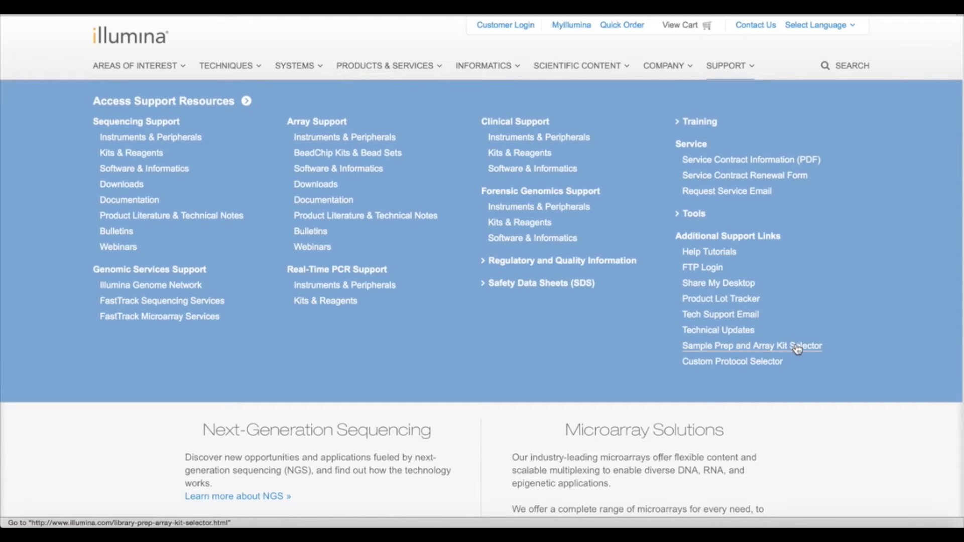
Step: Launch the Sample Prep and Array Kit Selector from the Support menu
click(751, 346)
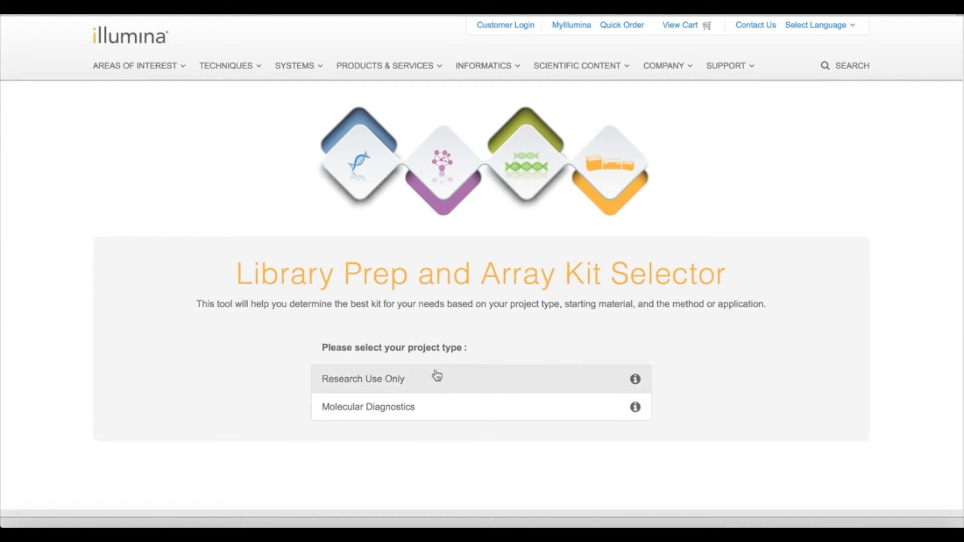
mouse_move(399, 377)
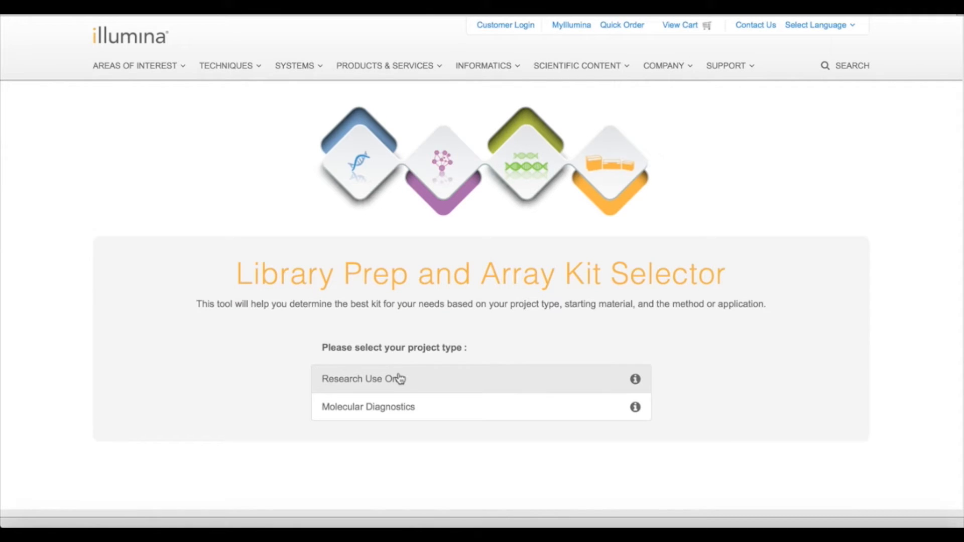
Step: Filter the selector to Research Use Only, RNA, High Quality, mRNA to list matching kits
click(363, 379)
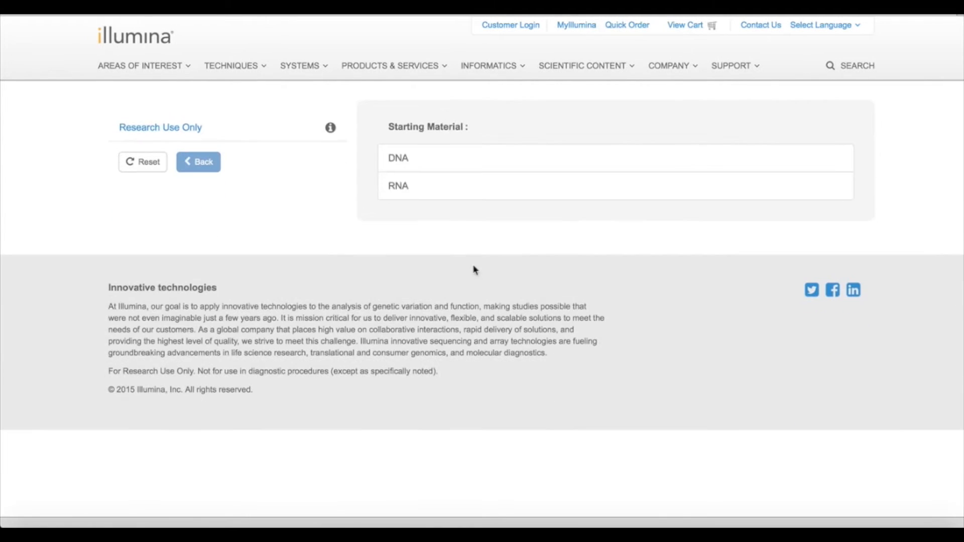
click(398, 186)
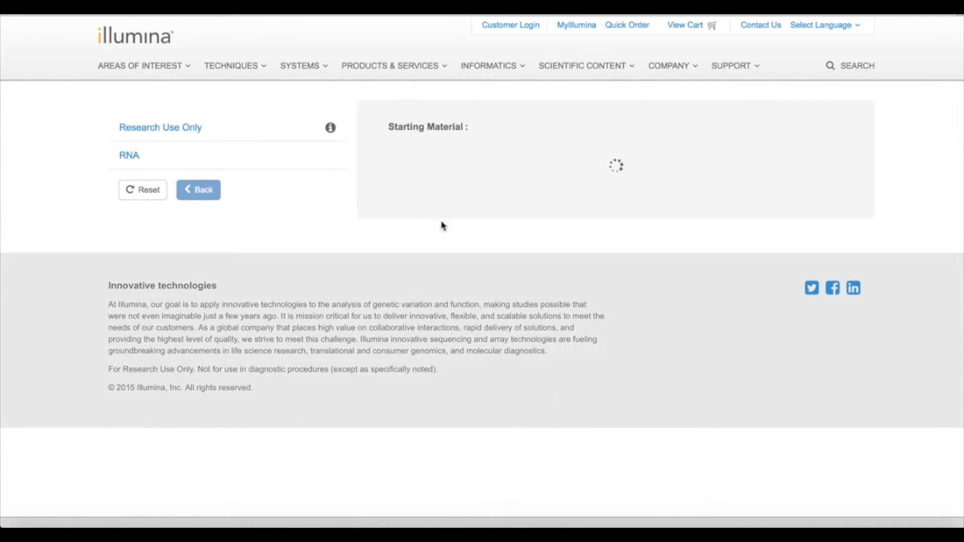
click(130, 155)
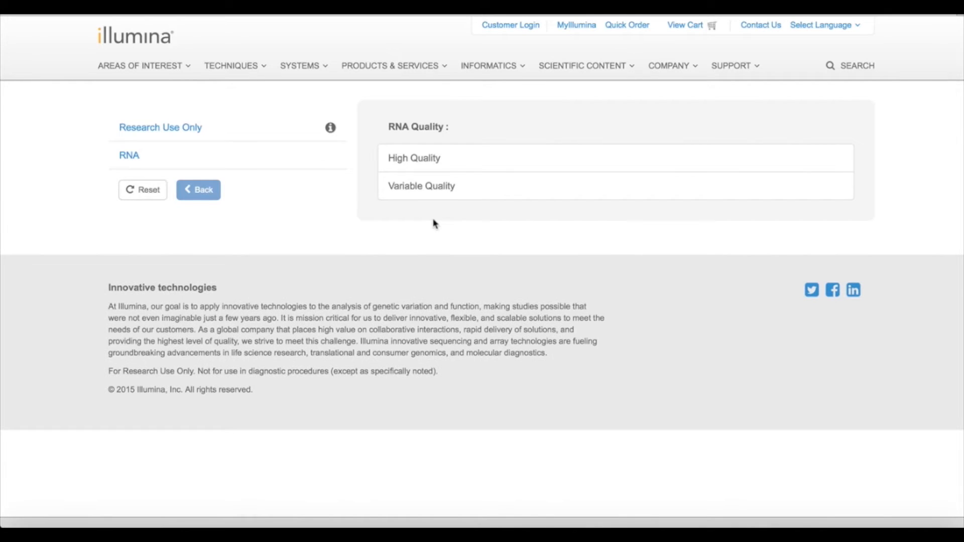
click(414, 158)
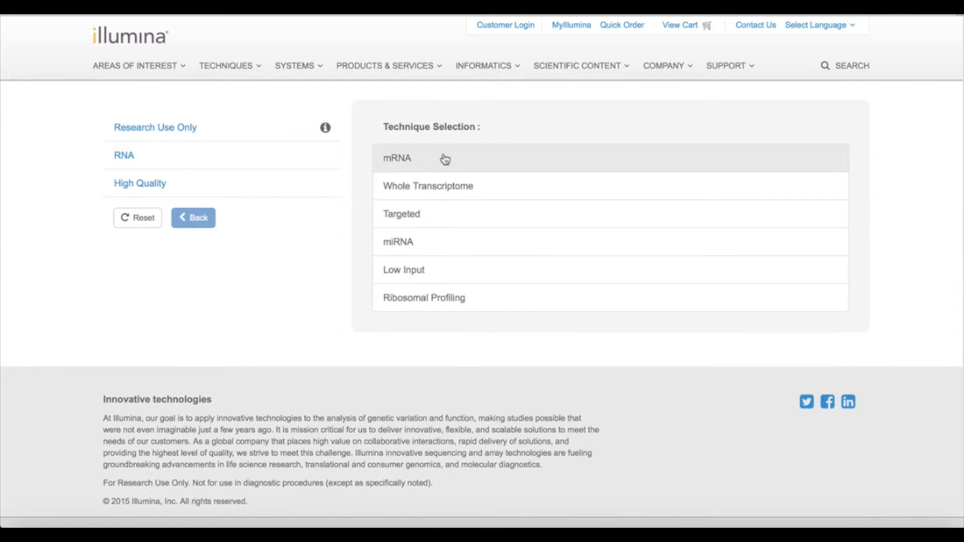
mouse_move(486, 187)
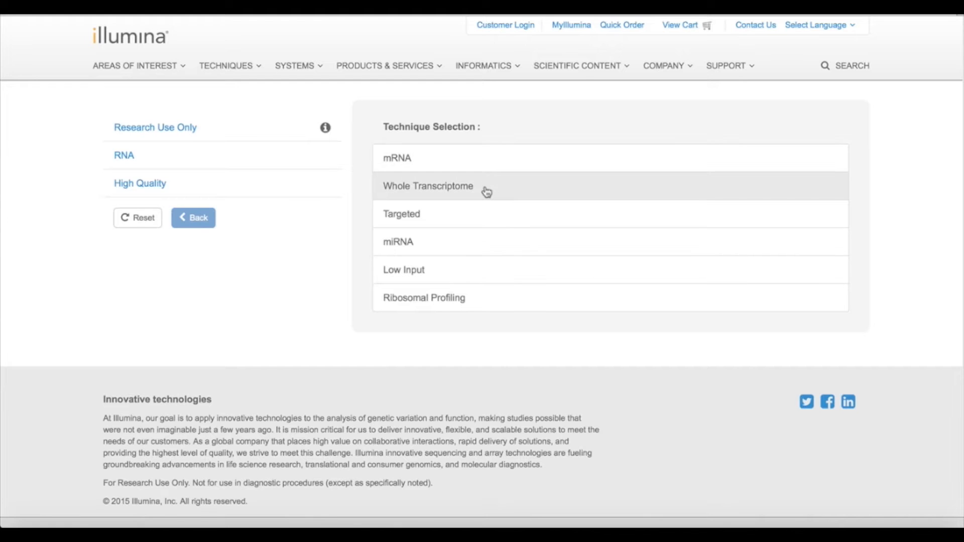
mouse_move(439, 284)
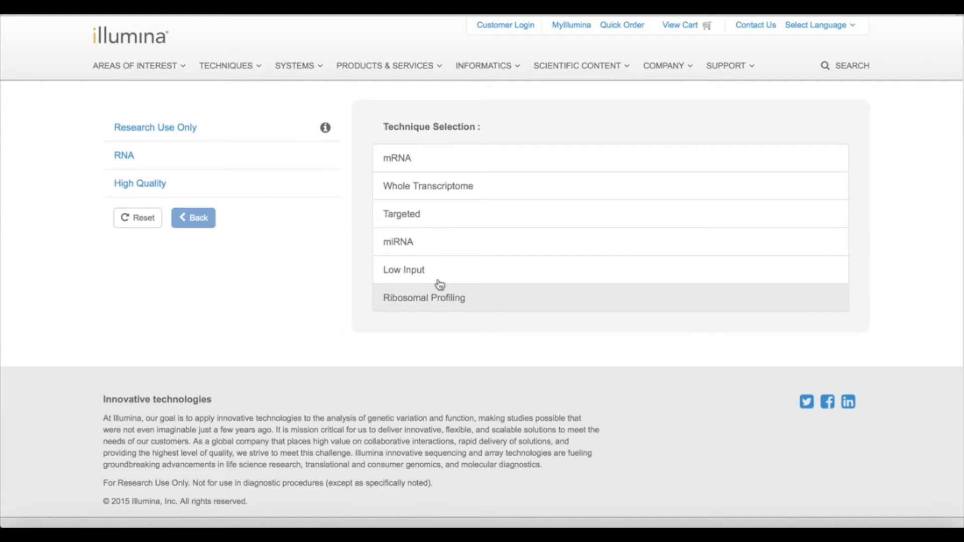
click(396, 158)
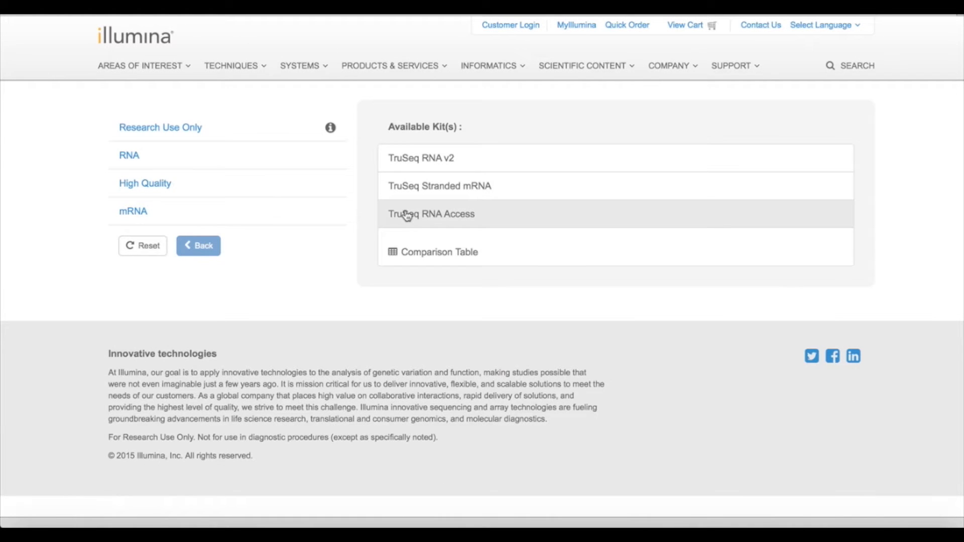
mouse_move(439, 251)
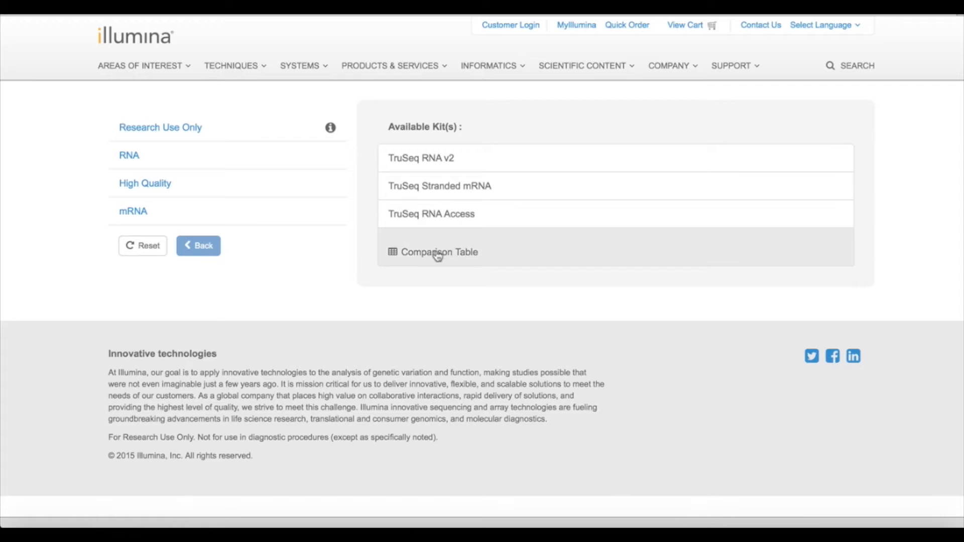
click(439, 252)
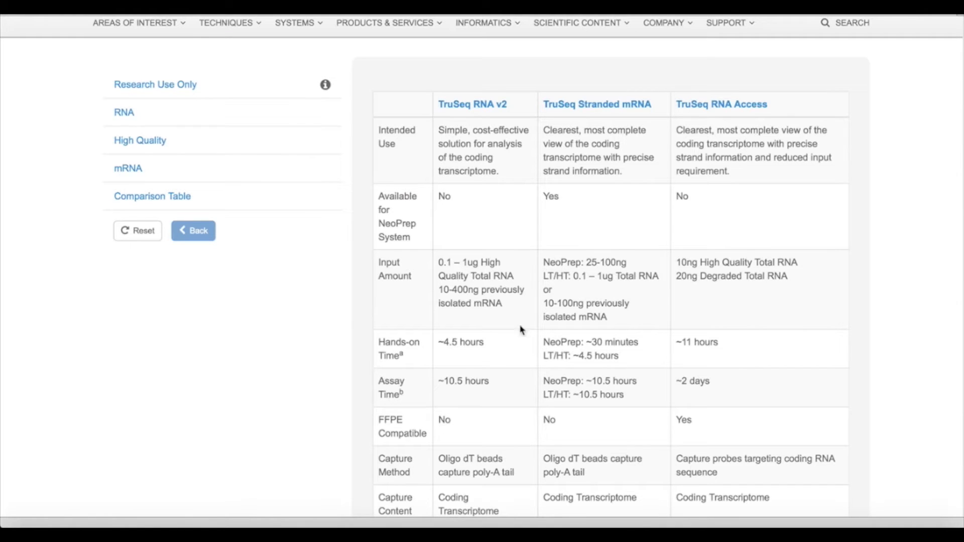
mouse_move(866, 266)
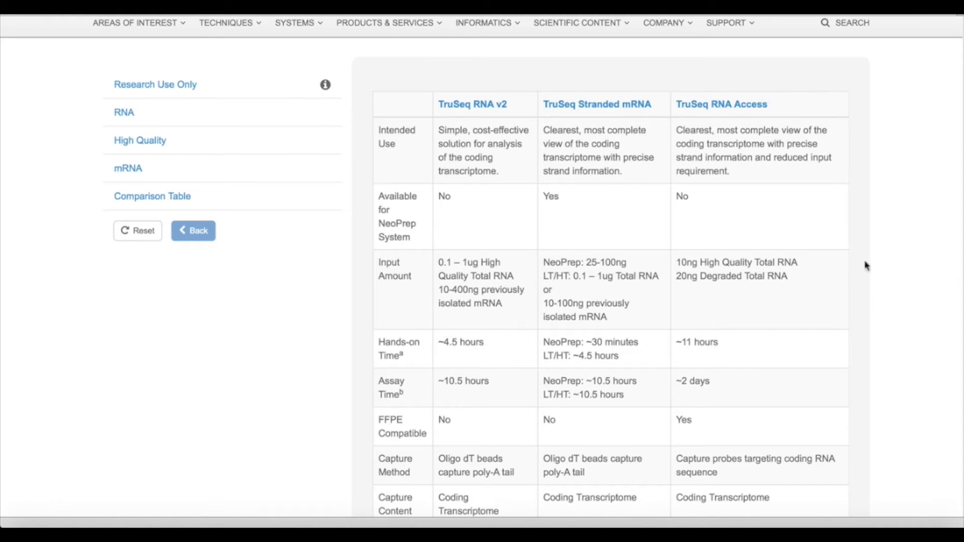
mouse_move(558, 162)
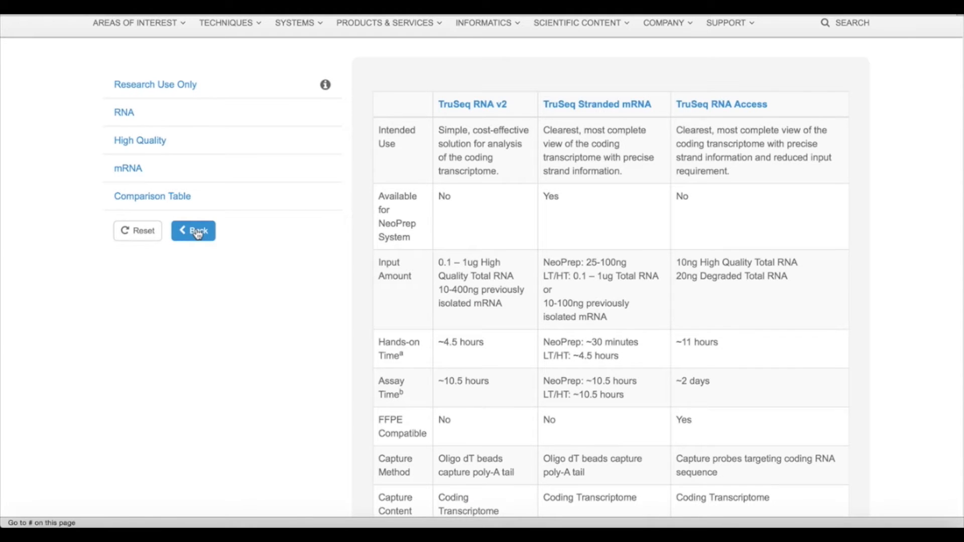
click(192, 231)
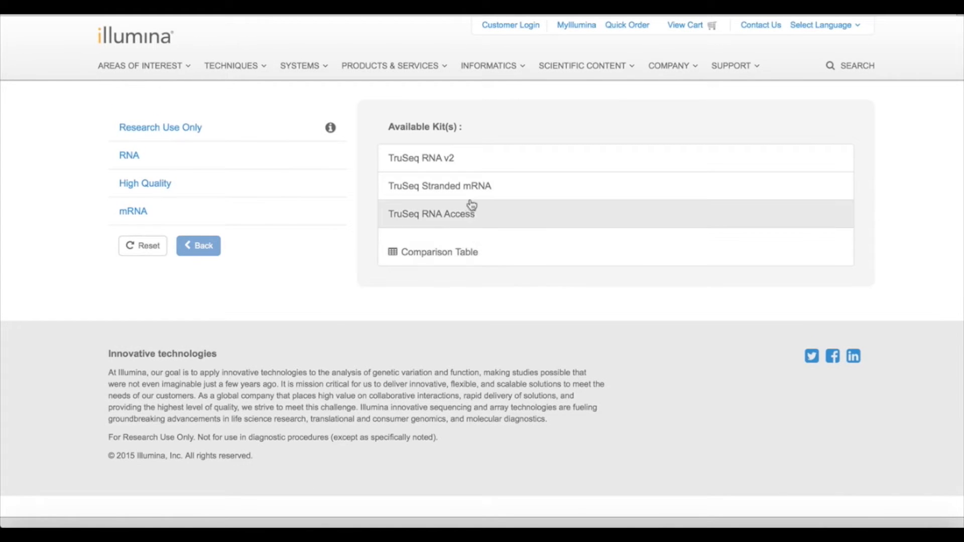
Step: View the TruSeq Stranded mRNA kit details and its Project Recommendations table
click(439, 186)
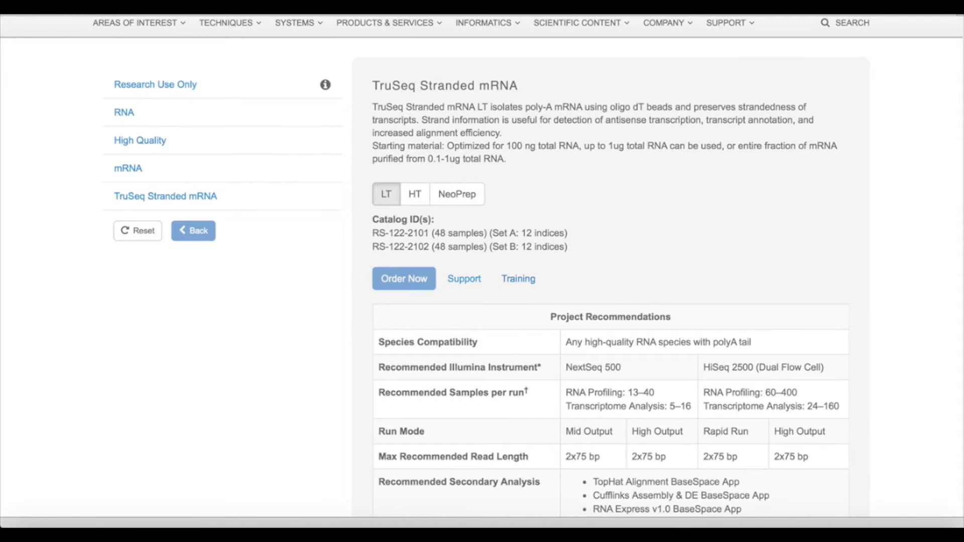
scroll(down, 3)
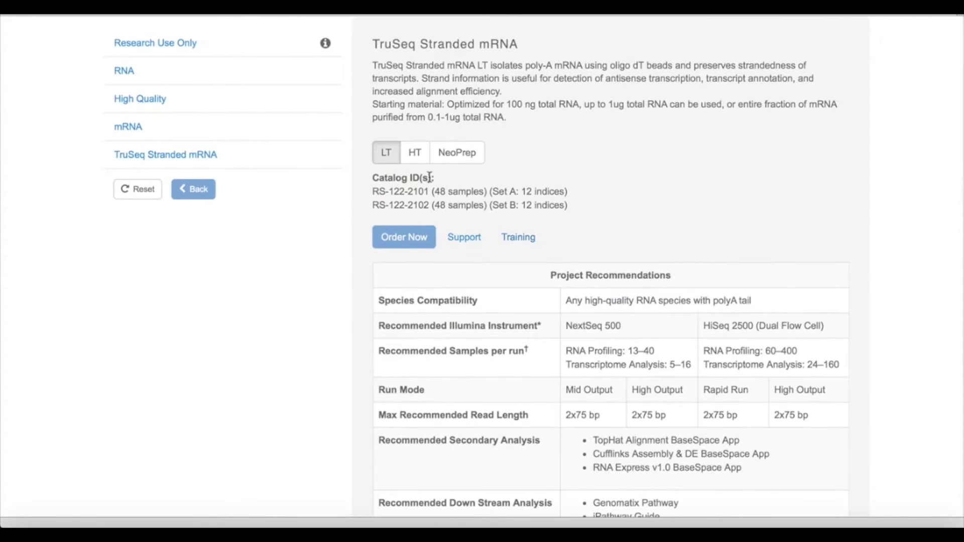
mouse_move(574, 179)
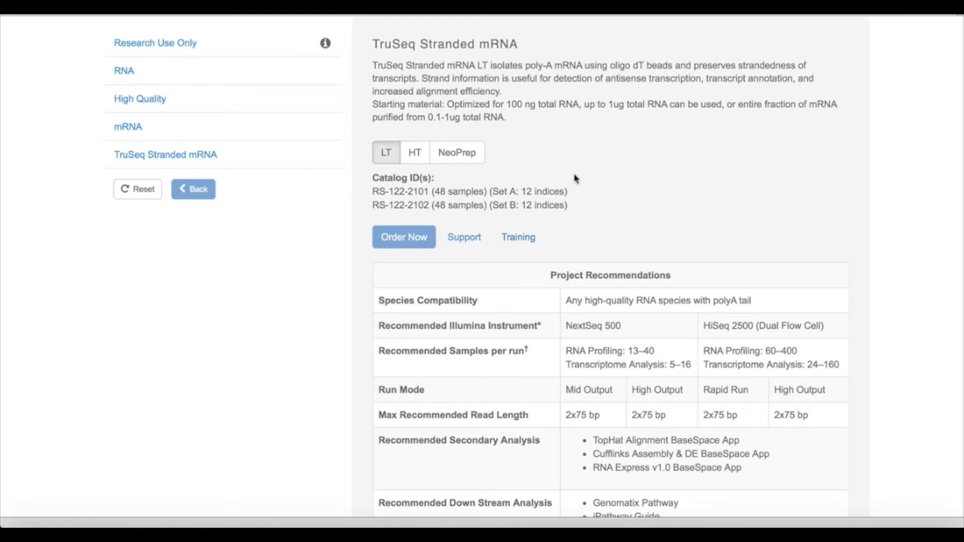
mouse_move(957, 199)
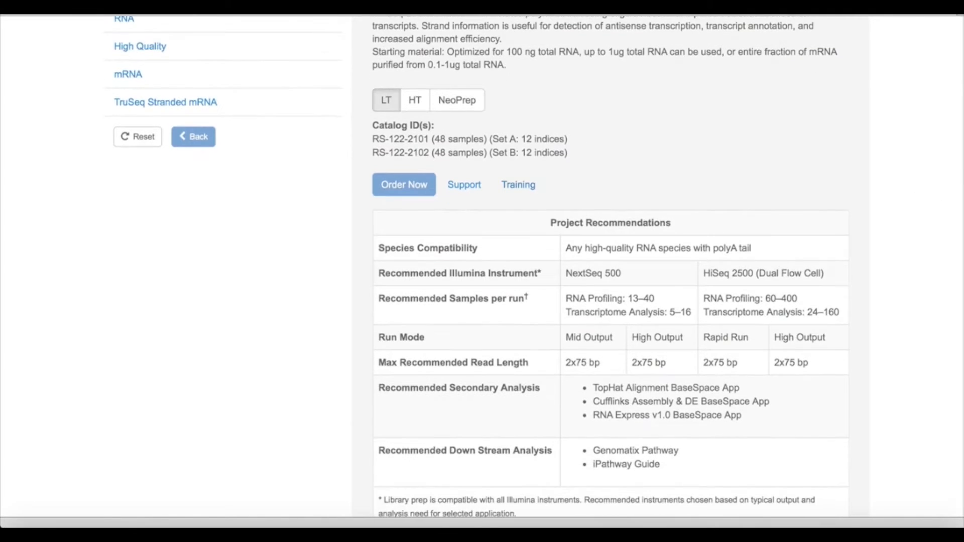
mouse_move(735, 194)
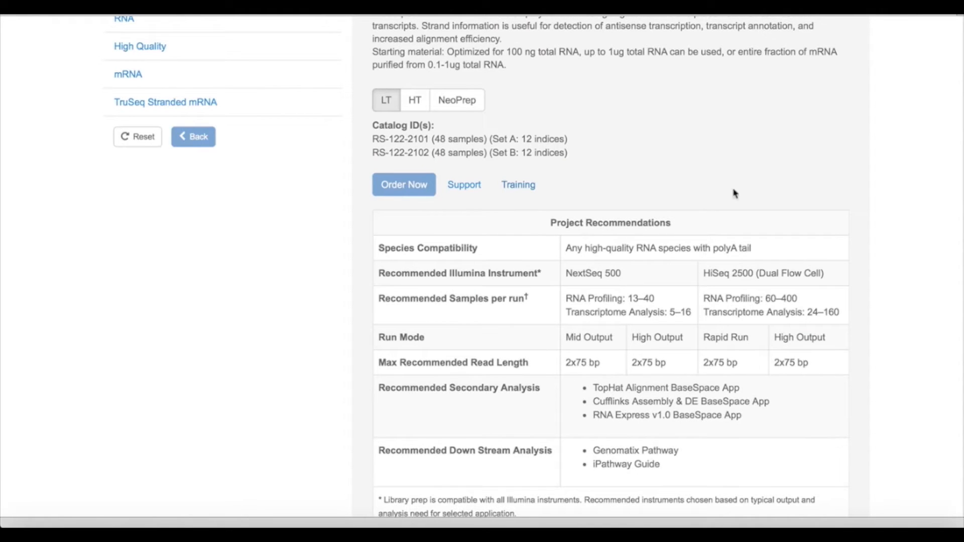
mouse_move(875, 278)
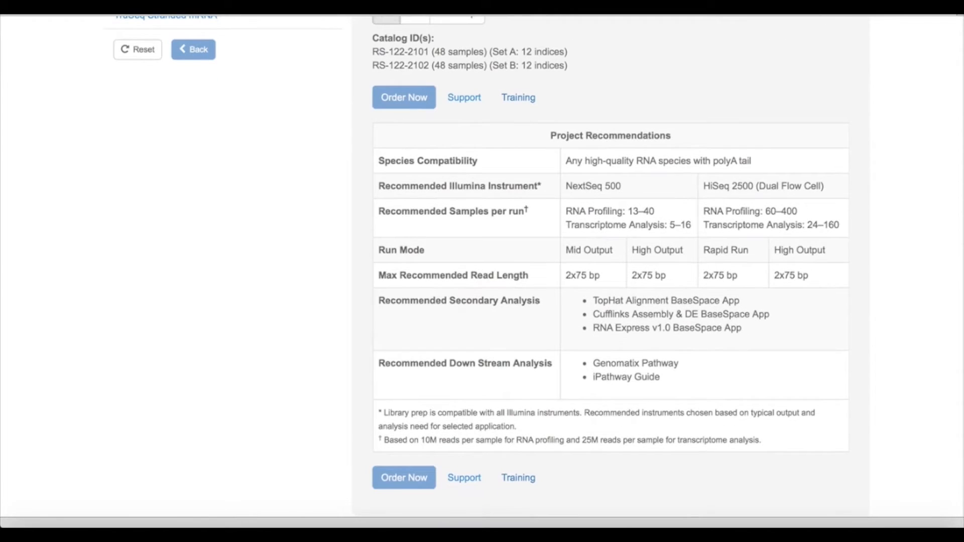
mouse_move(900, 344)
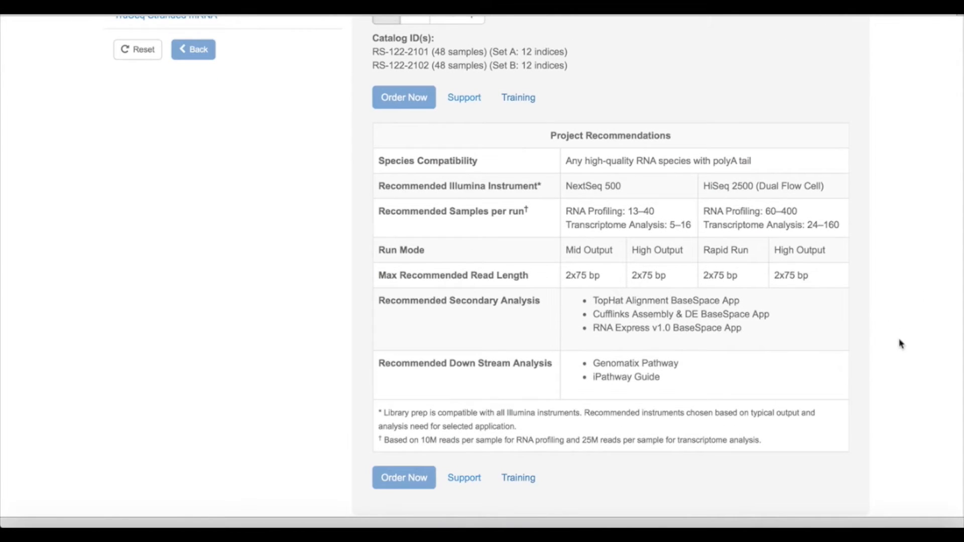
mouse_move(675, 388)
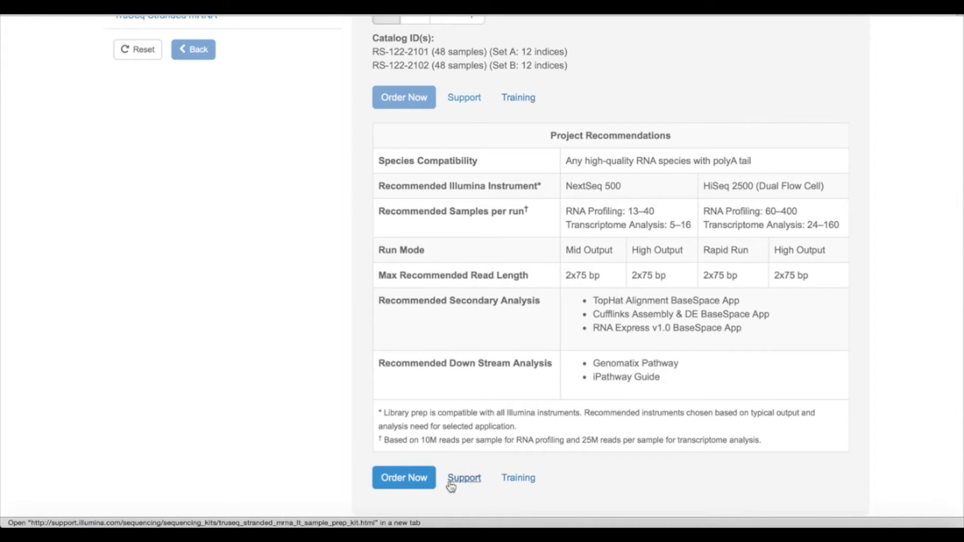
mouse_move(592, 476)
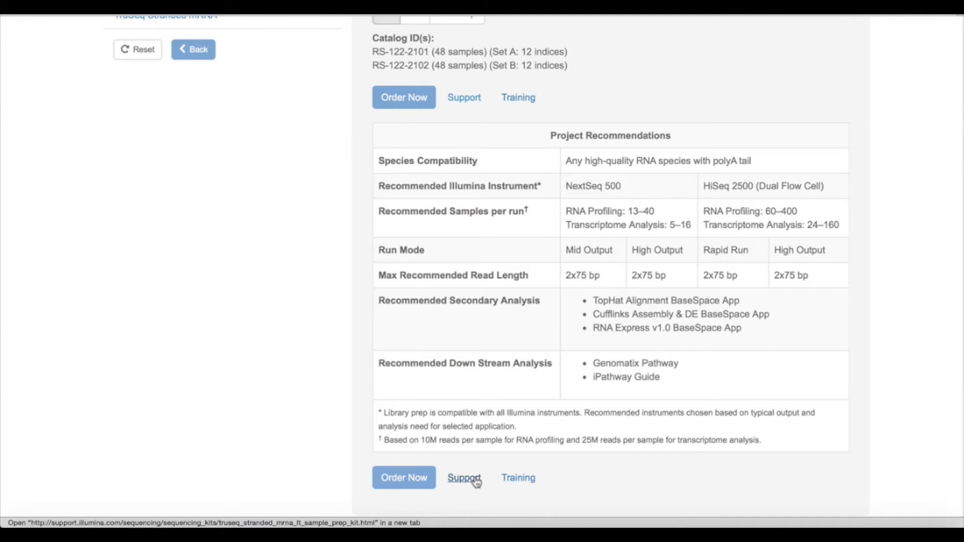
mouse_move(519, 478)
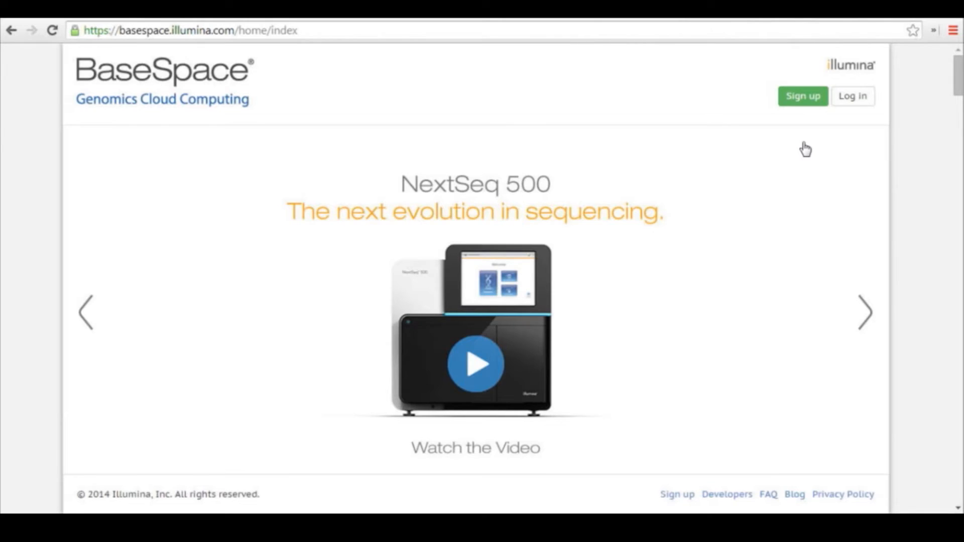
Step: Log in to BaseSpace to reach the dashboard of runs, projects and analyses
click(853, 96)
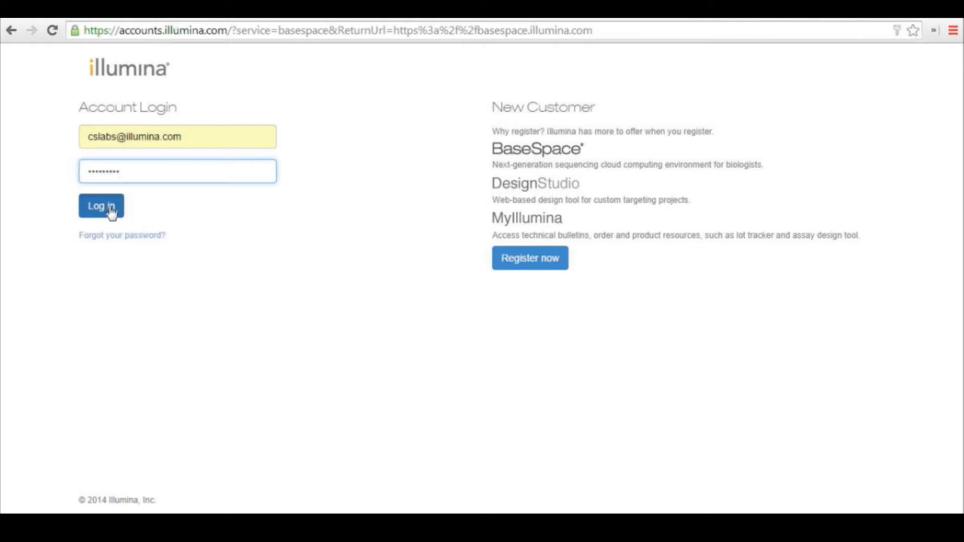
click(101, 206)
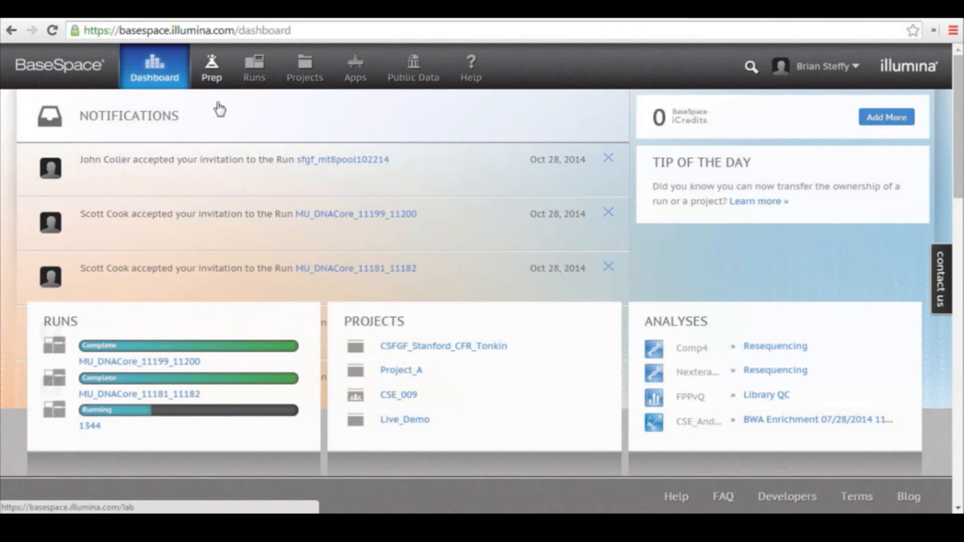
mouse_move(212, 68)
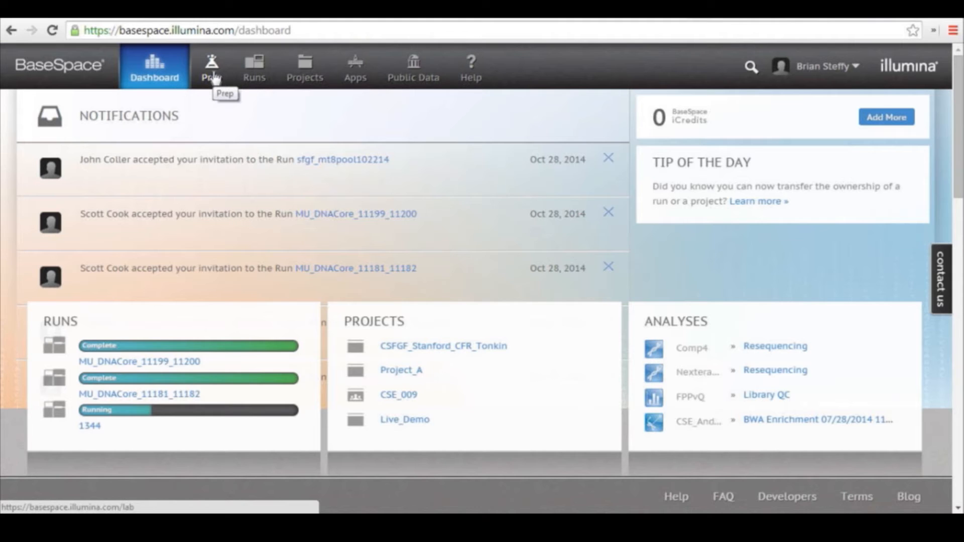
Step: Go to the Prep area showing Biological Samples, Libraries, Pools and Planned Runs
click(210, 67)
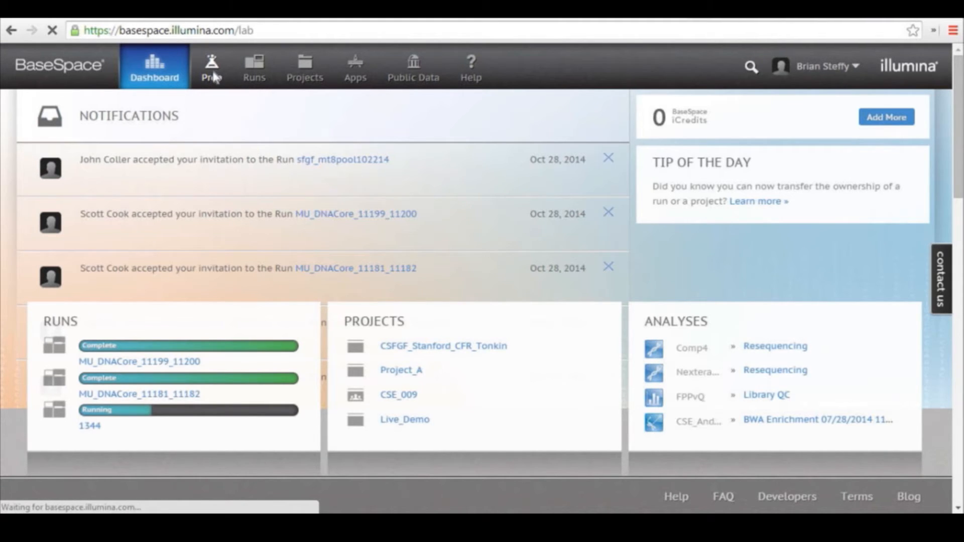
click(210, 67)
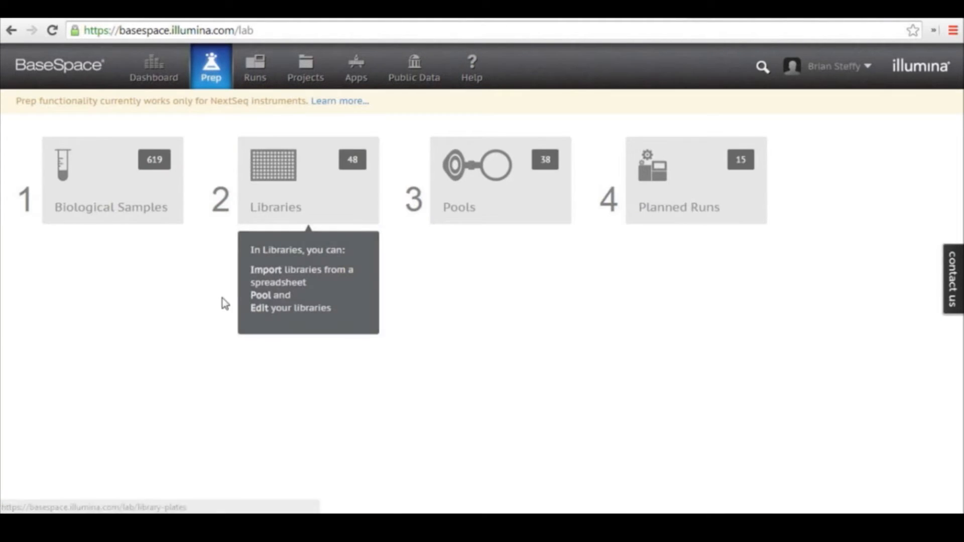
mouse_move(223, 302)
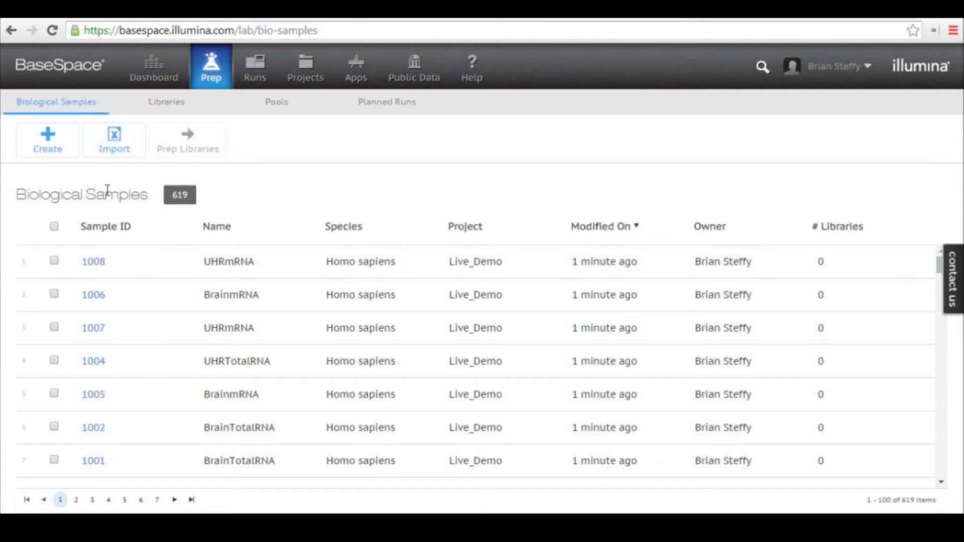
Step: Create a biological sample with ID Demo_200, name Sample_Demo and species Homo sapiens
click(47, 140)
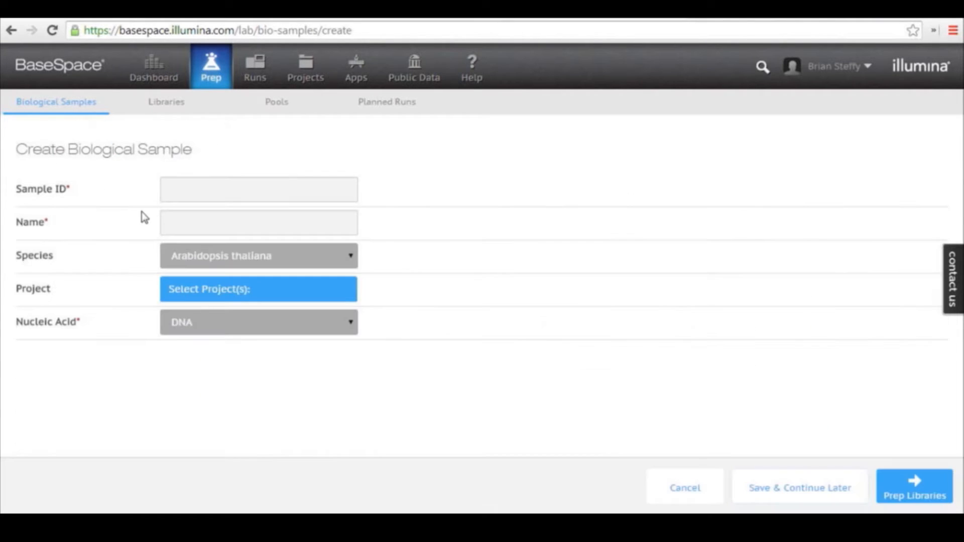
click(258, 190)
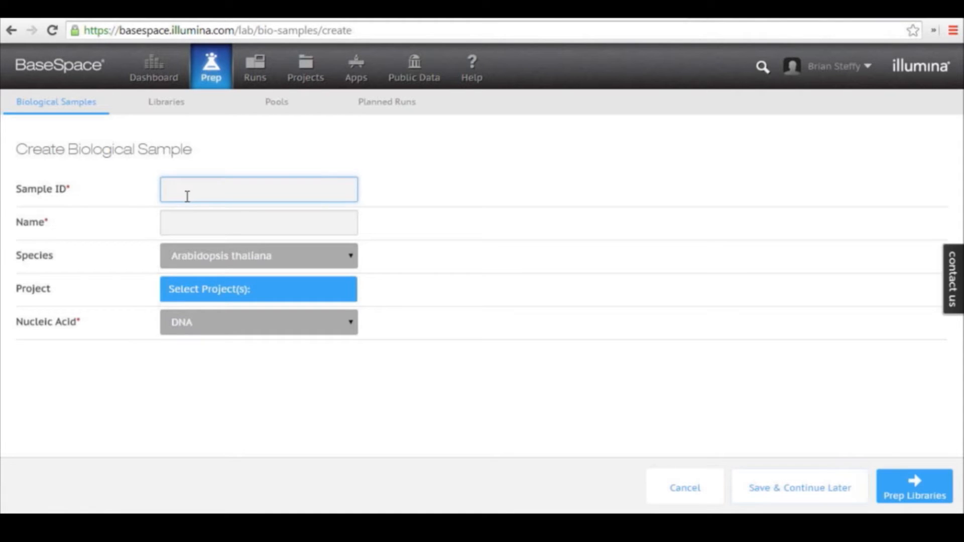
text(Demo_2)
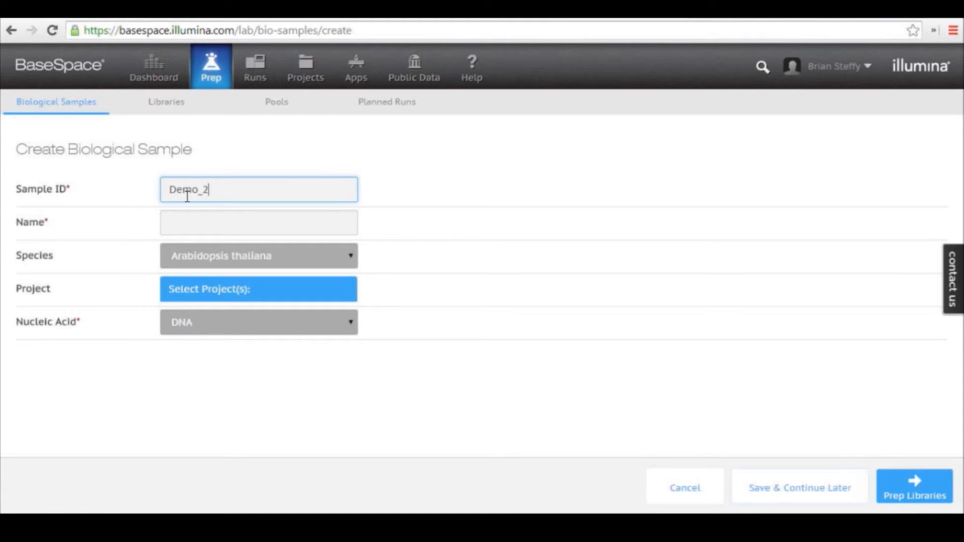
click(258, 223)
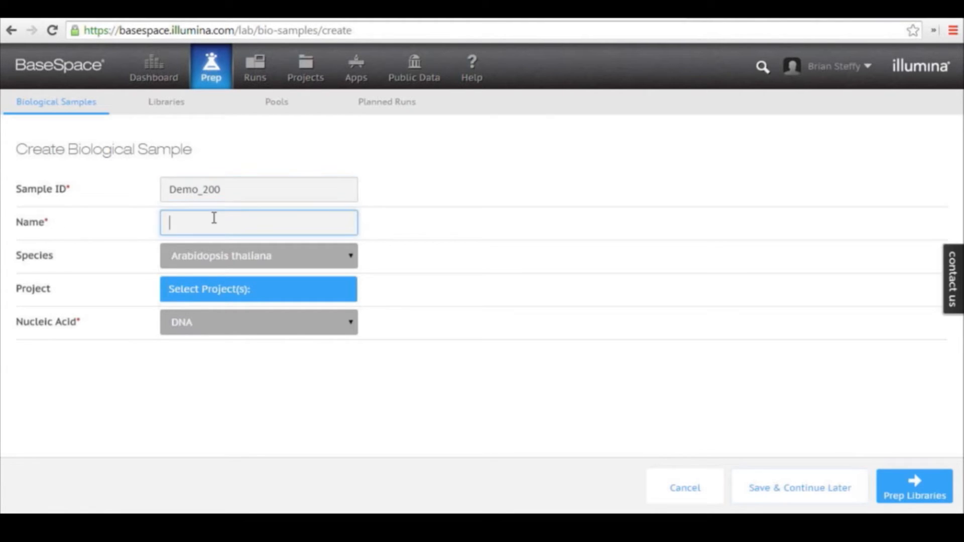
text(Sample_Demo)
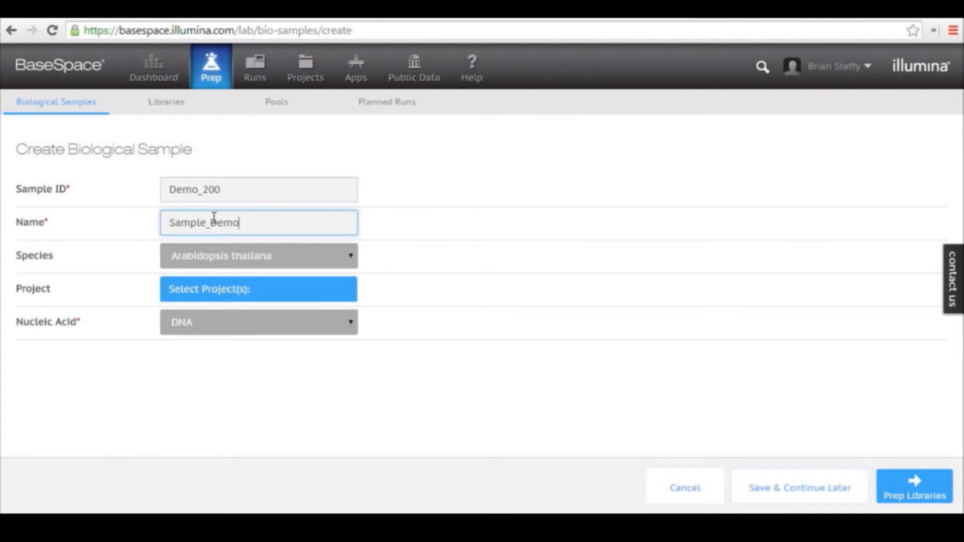
mouse_move(259, 267)
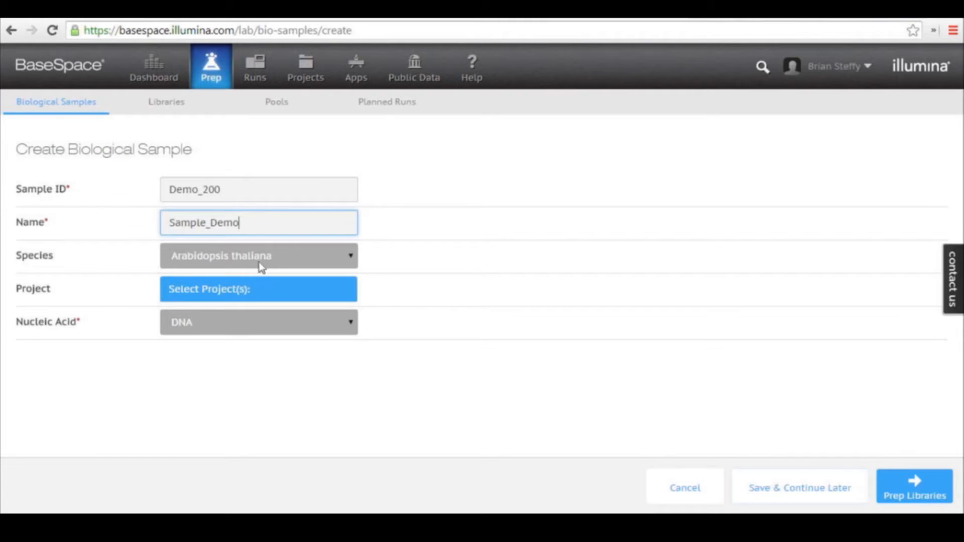
click(258, 255)
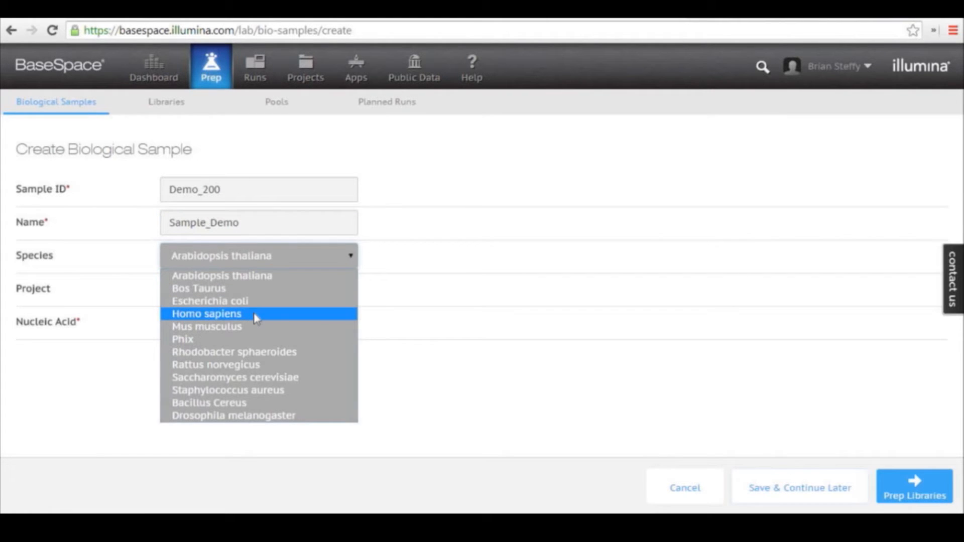
click(153, 68)
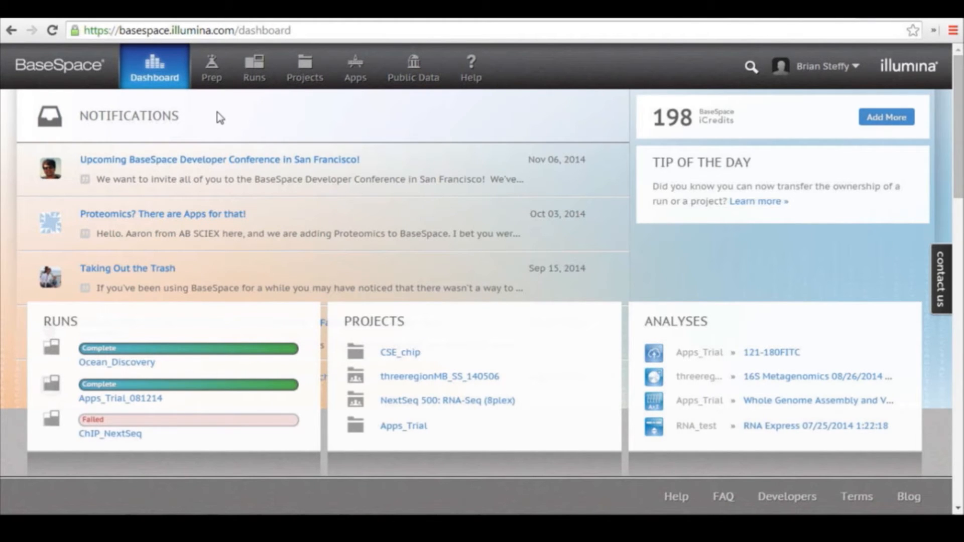
Step: Return to the Prep overview of samples, libraries, pools and planned runs
click(210, 66)
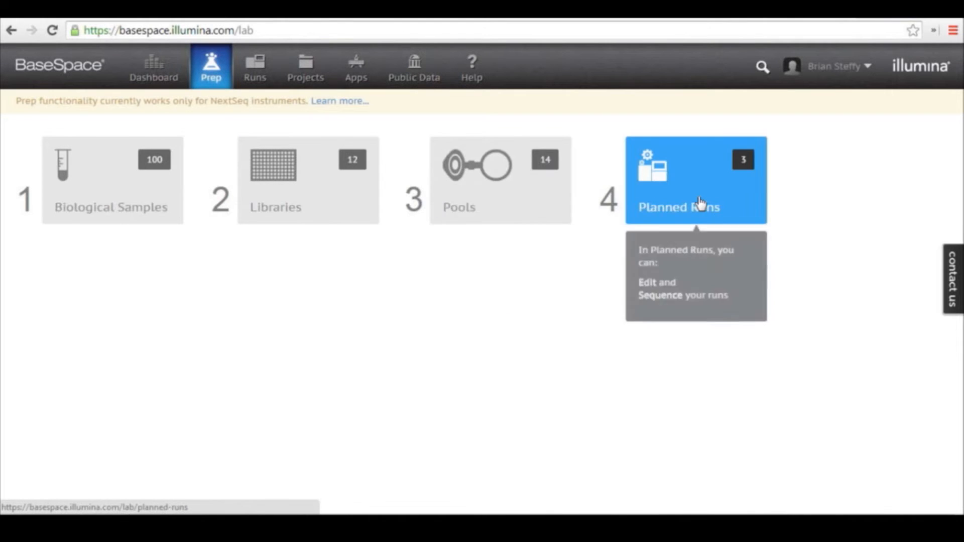
mouse_move(123, 252)
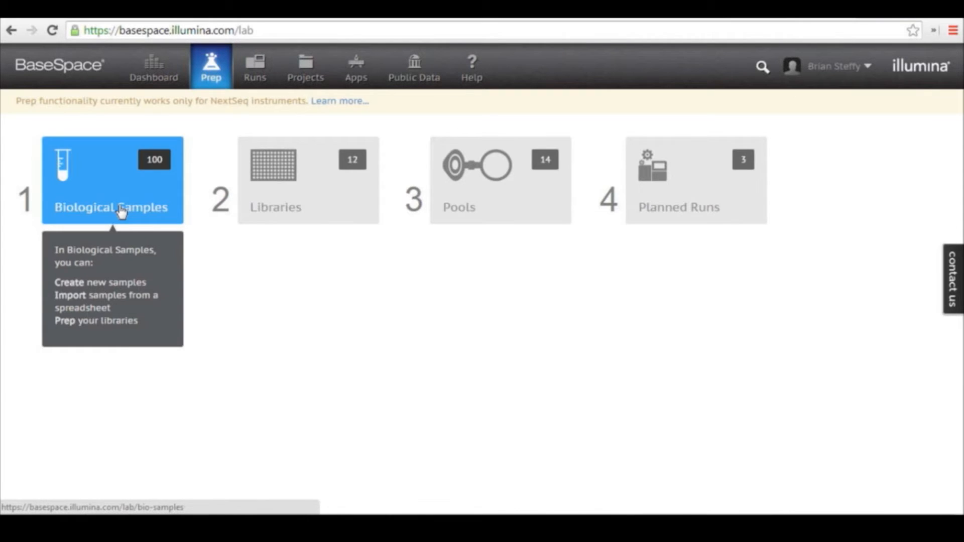
mouse_move(294, 194)
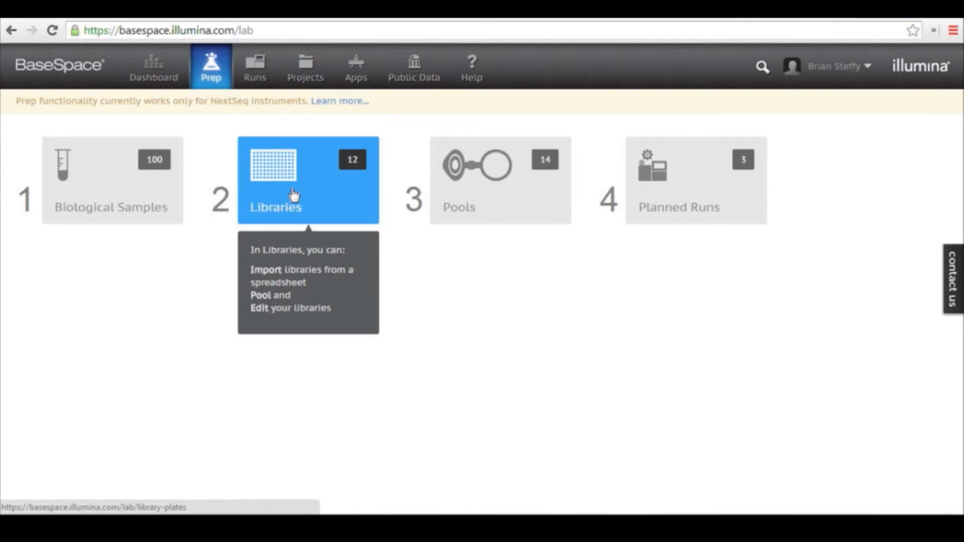
mouse_move(539, 203)
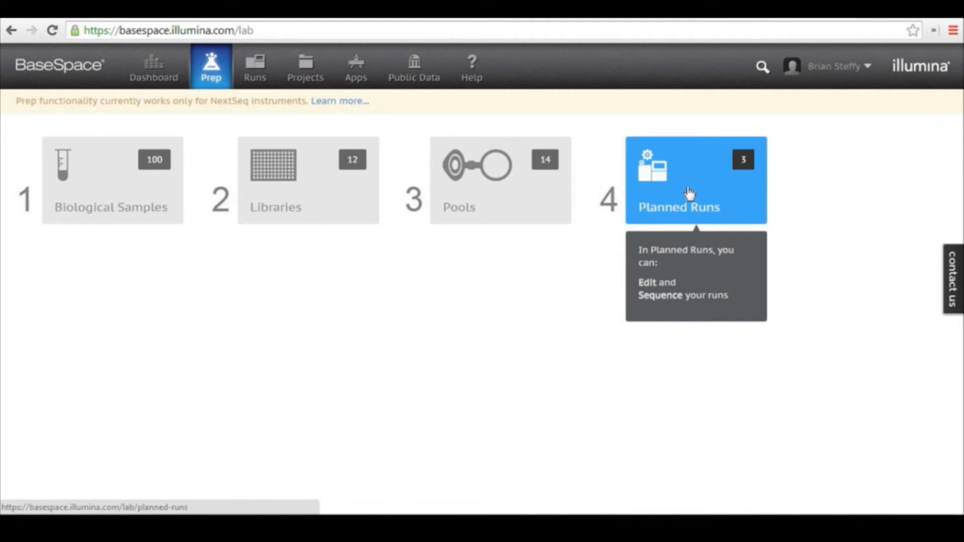
mouse_move(442, 299)
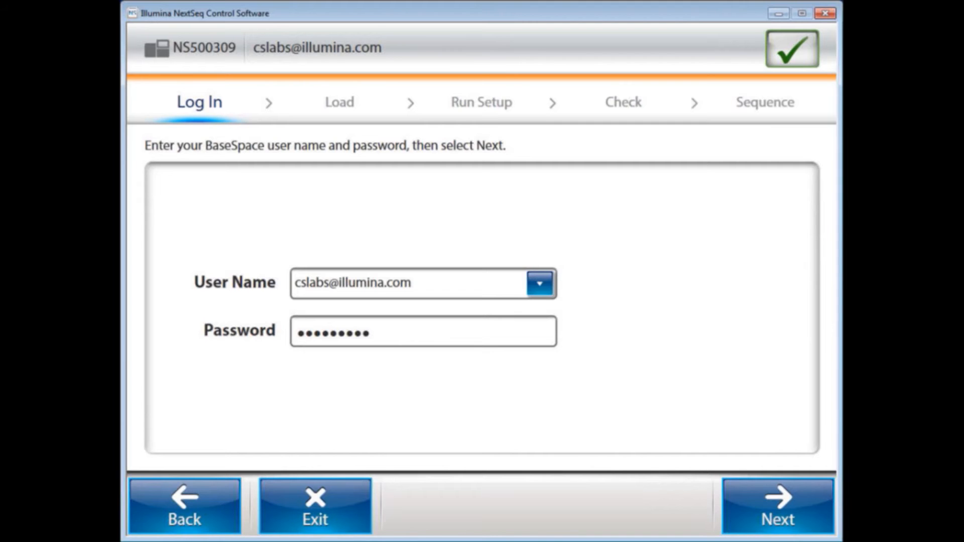
Step: Confirm the BaseSpace sign-in and proceed to the Load step
click(778, 506)
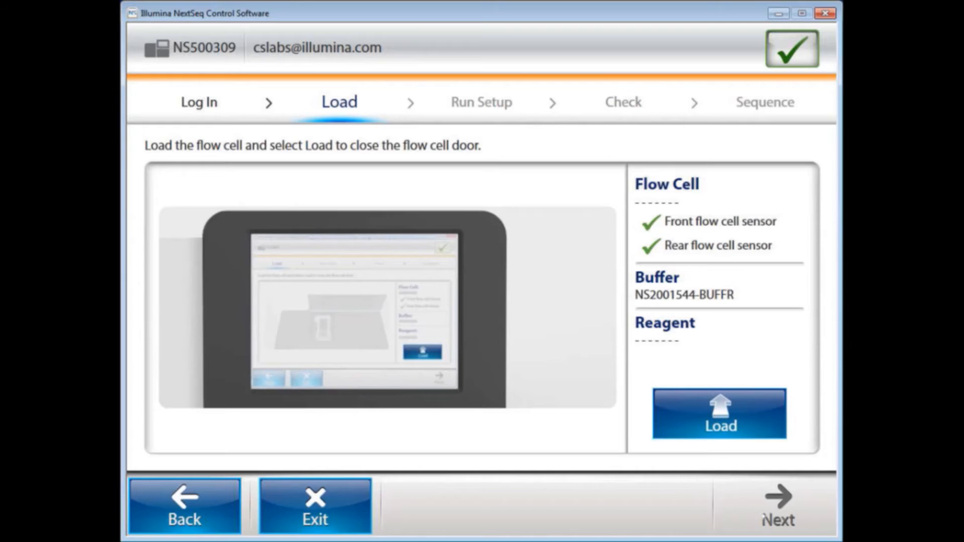
Step: Load the flow cell, confirm the buffer cartridge ID and advance to Run Setup
click(719, 413)
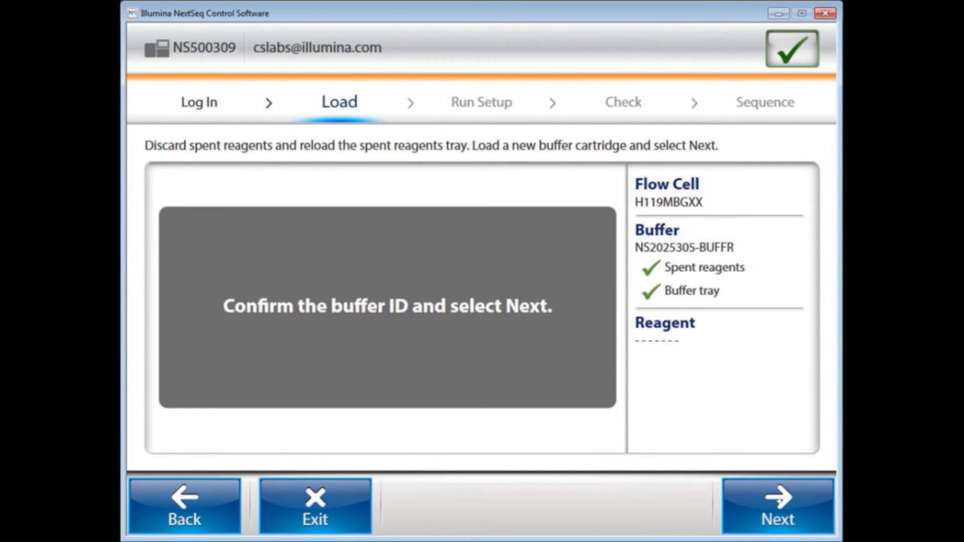
click(776, 506)
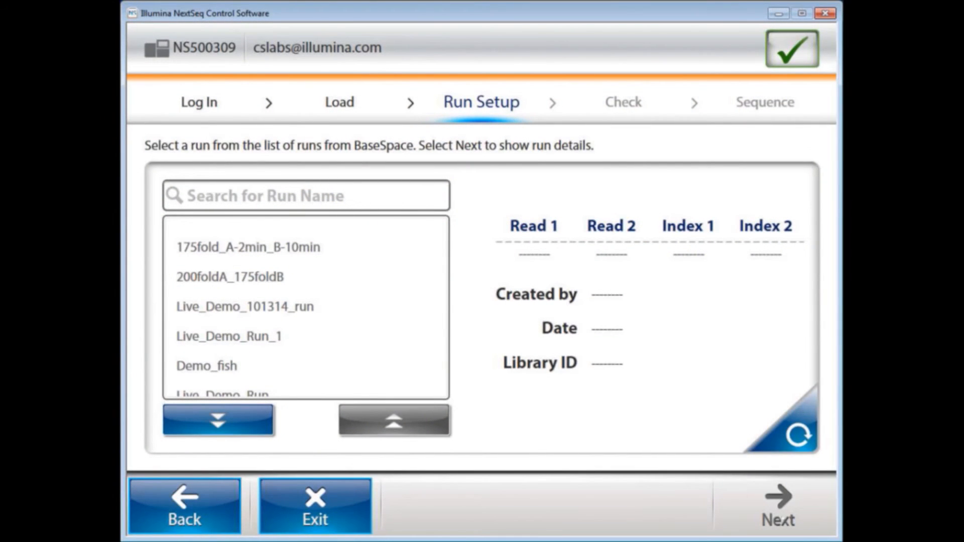
Step: Select Live_Demo_101314_run from the BaseSpace list and accept its single-read run parameters
click(248, 307)
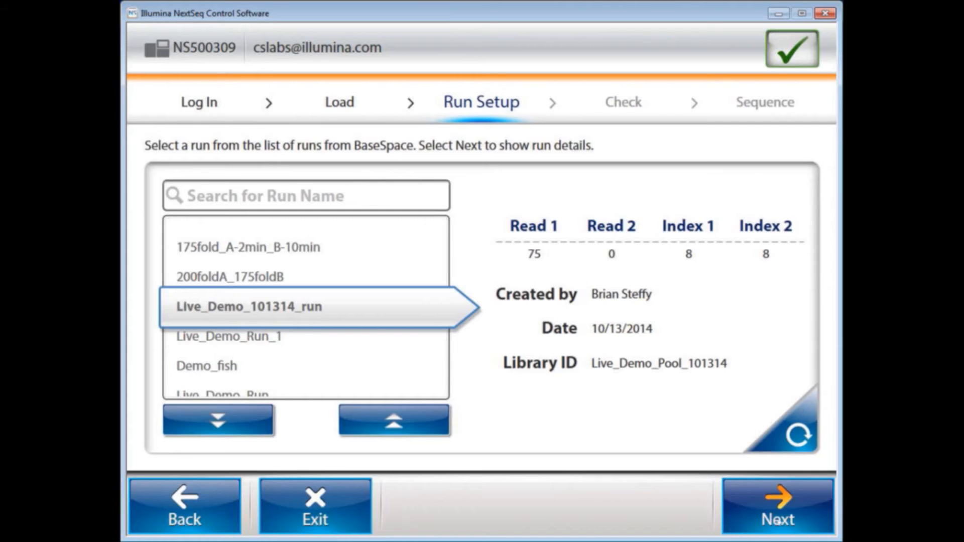
click(777, 506)
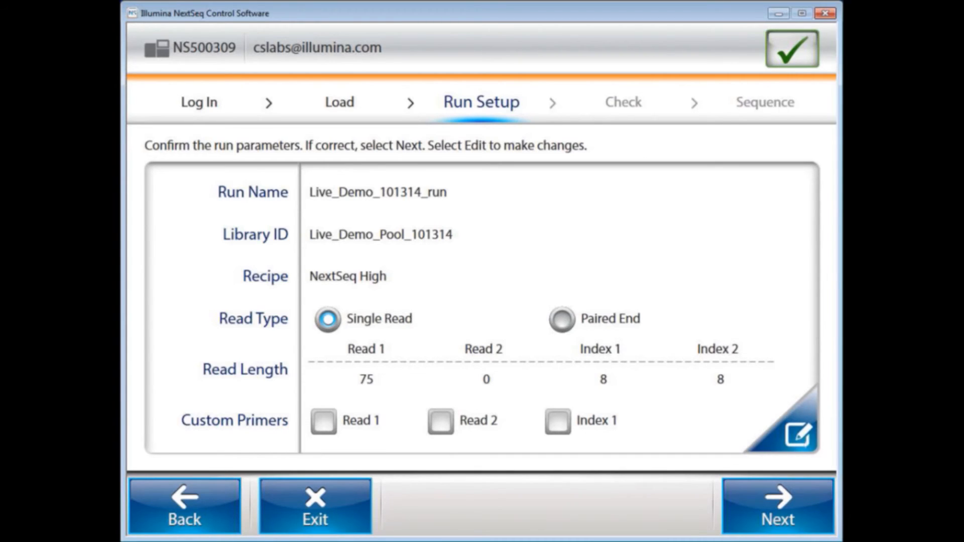
click(798, 434)
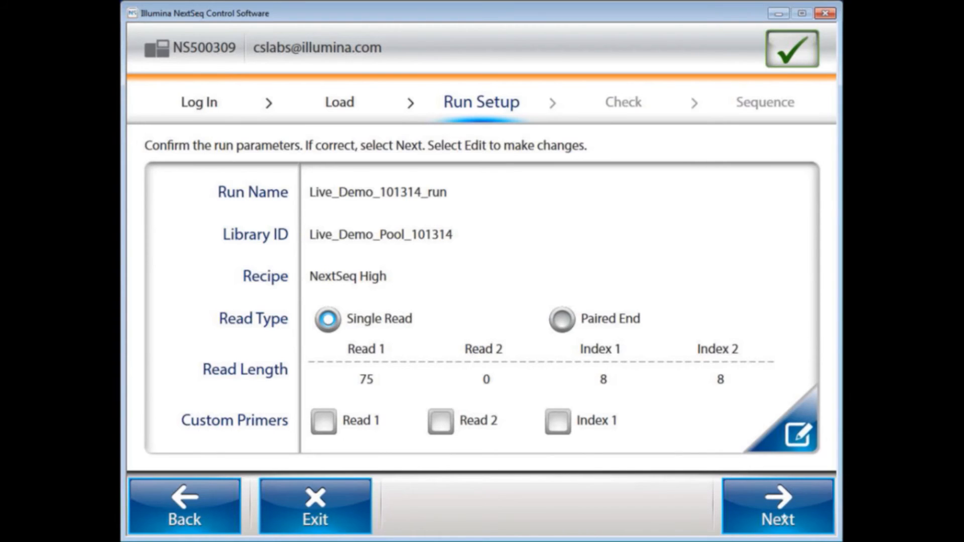
click(778, 507)
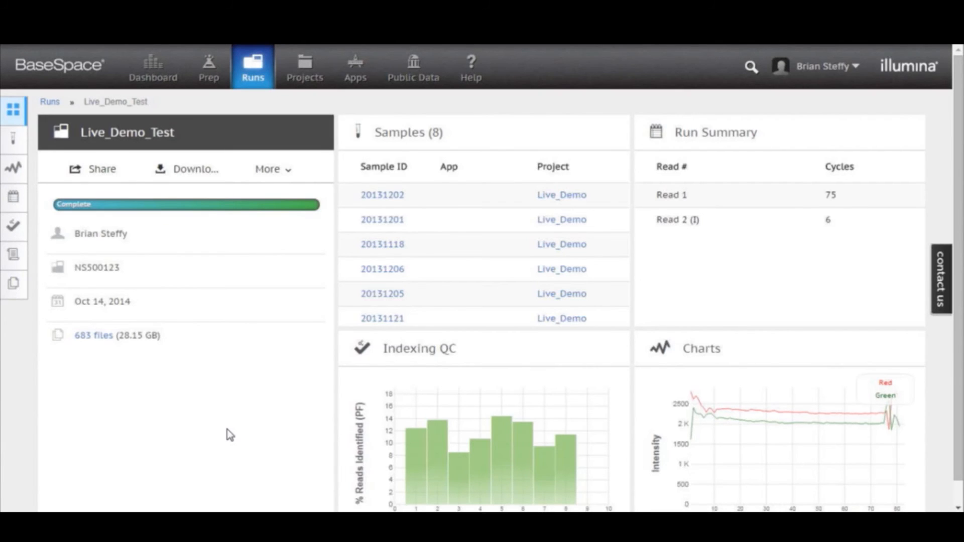
Step: Go to the Apps catalogue listing analysis applications like 16S Metagenomics and BWA Enrichment
click(354, 64)
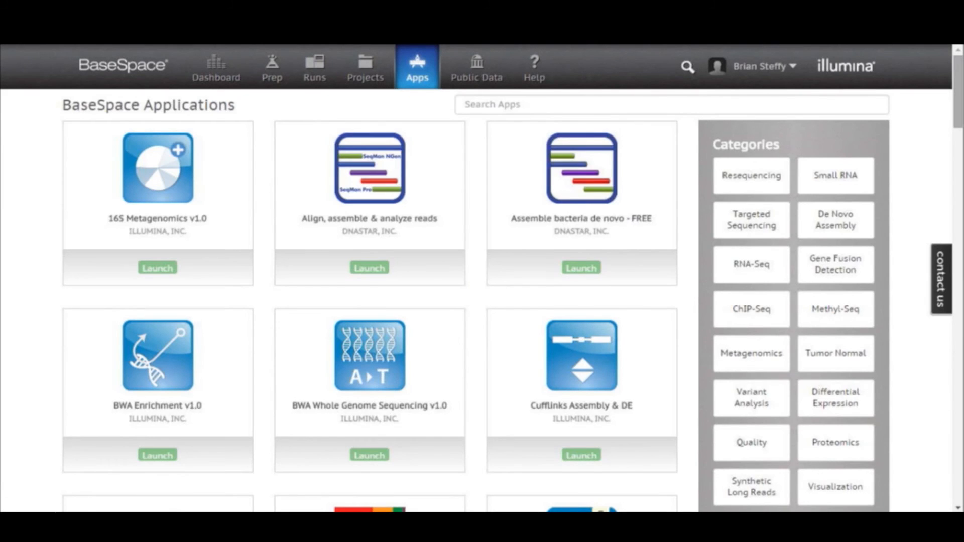
Step: Filter apps to RNA-Seq and launch RNA Express v1.0, bringing up the project picker
scroll(down, 3)
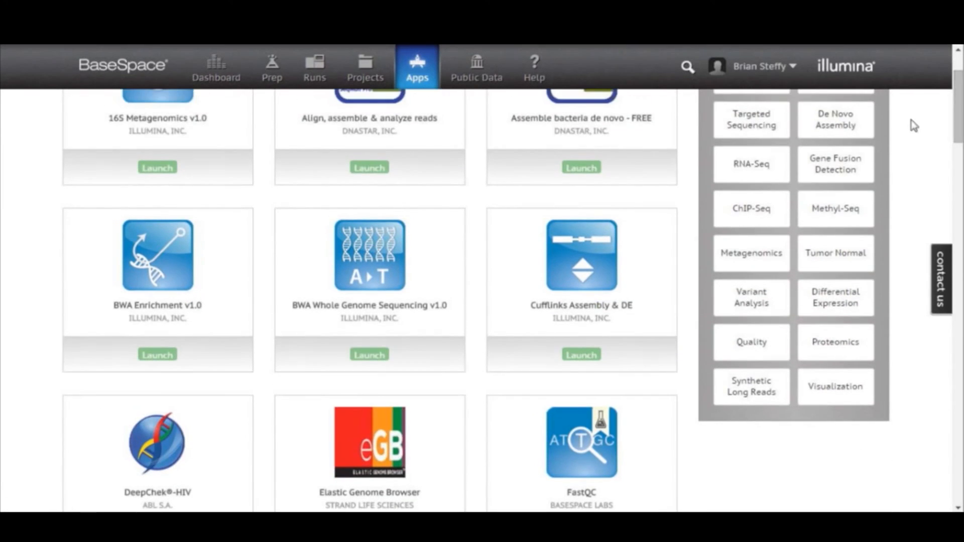
click(750, 164)
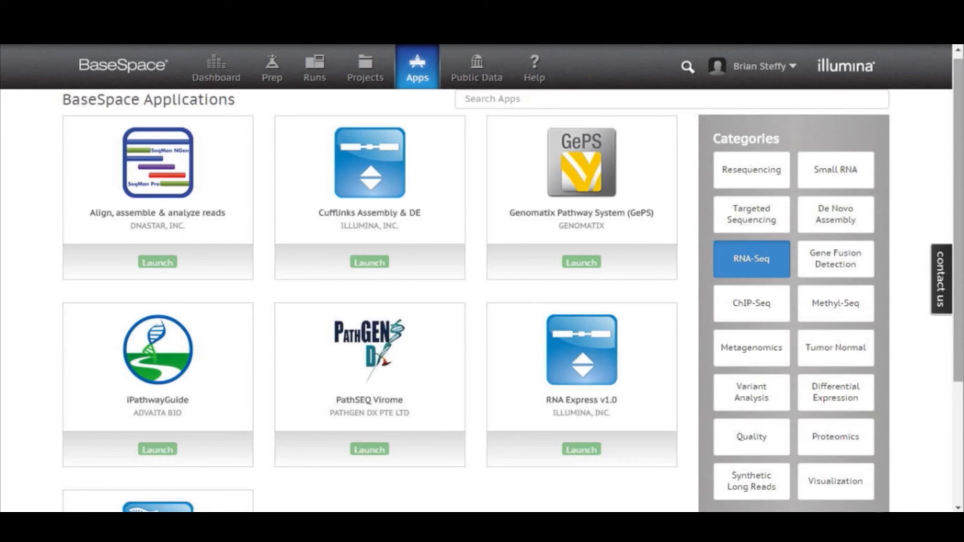
mouse_move(602, 308)
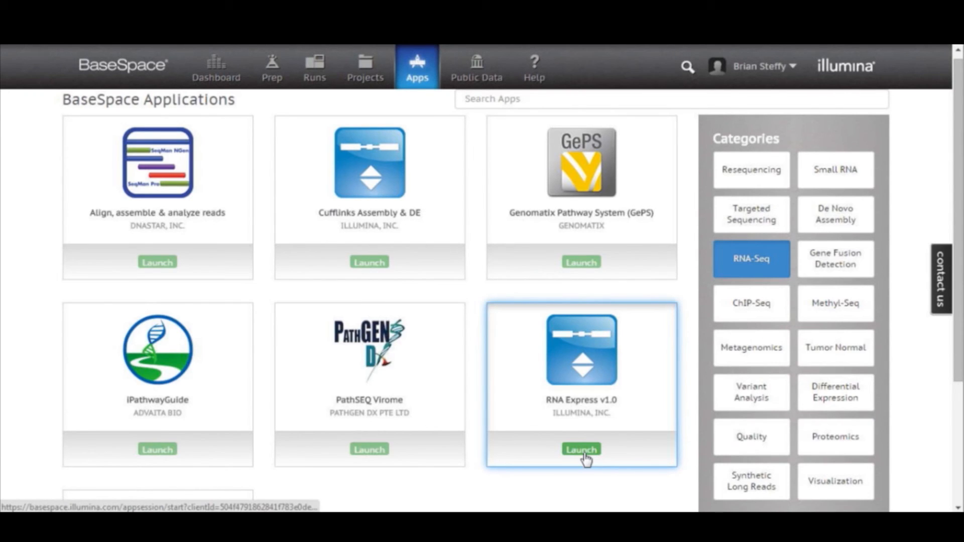
click(580, 449)
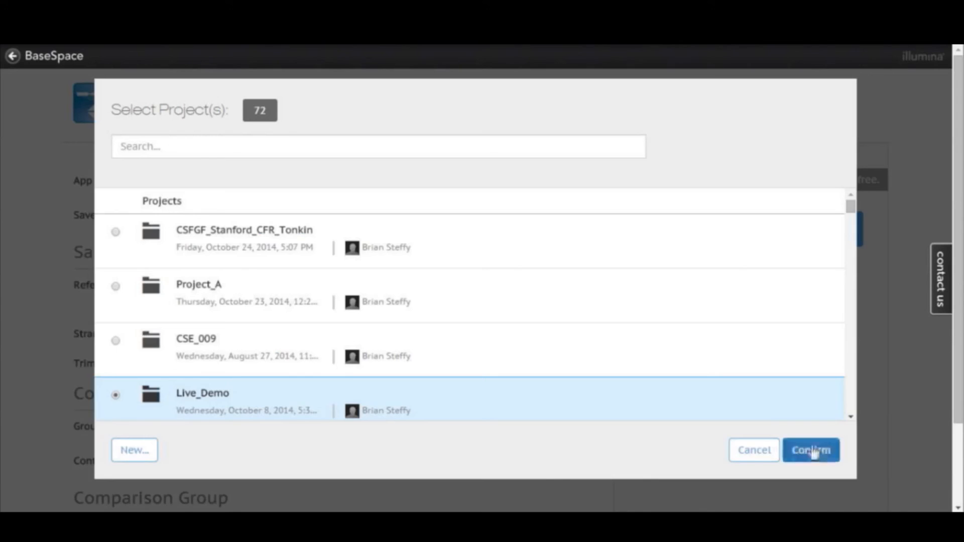
Step: Confirm Live_Demo as results project and set samples 20131201, 20131202, 20131122 as controls
click(811, 450)
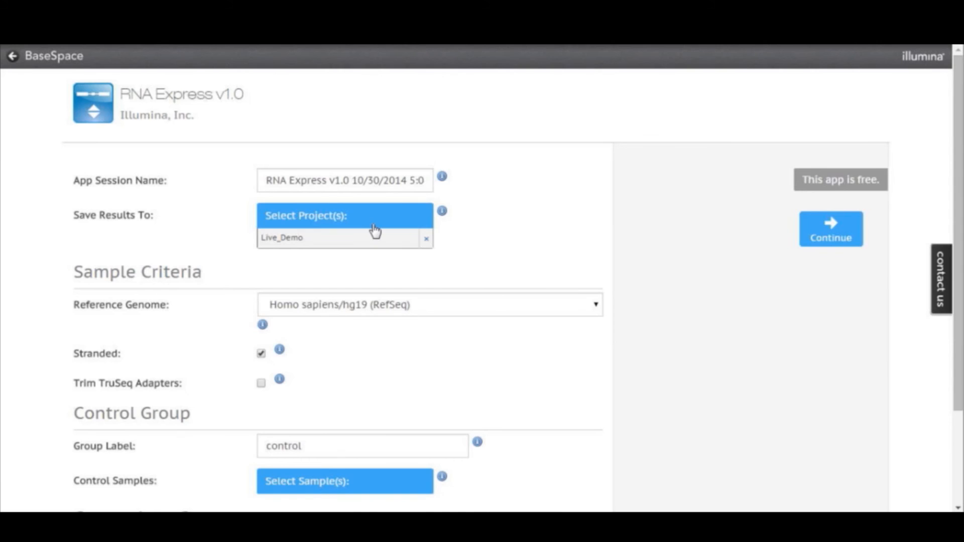
mouse_move(456, 315)
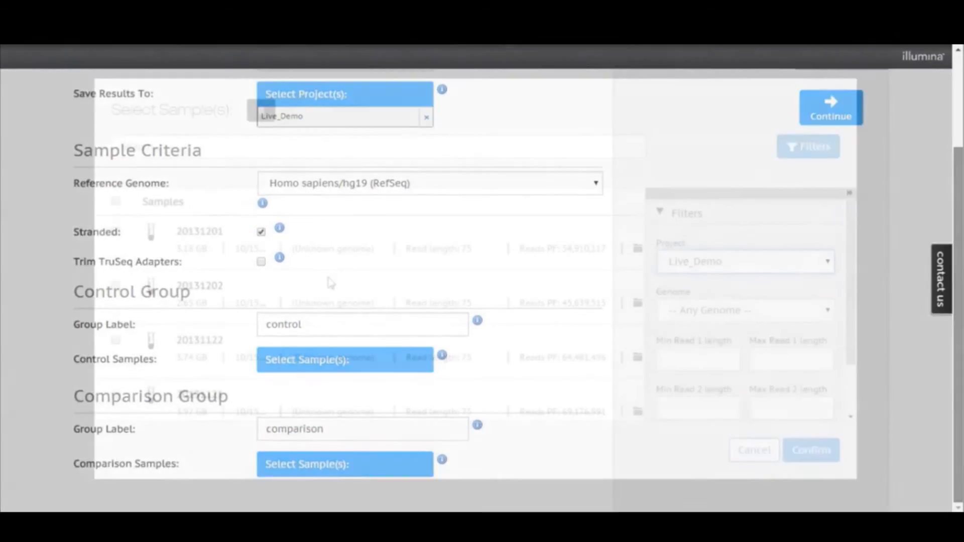
click(344, 360)
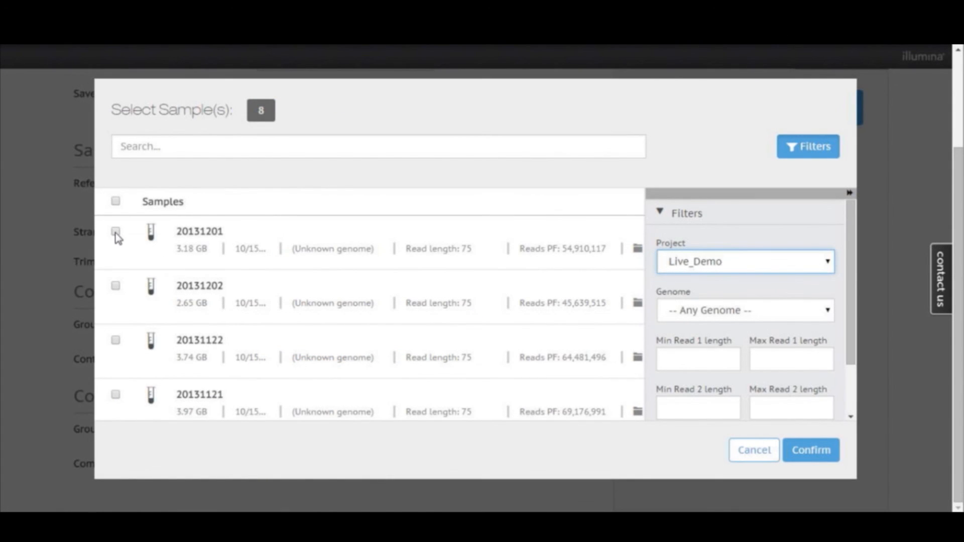
click(115, 290)
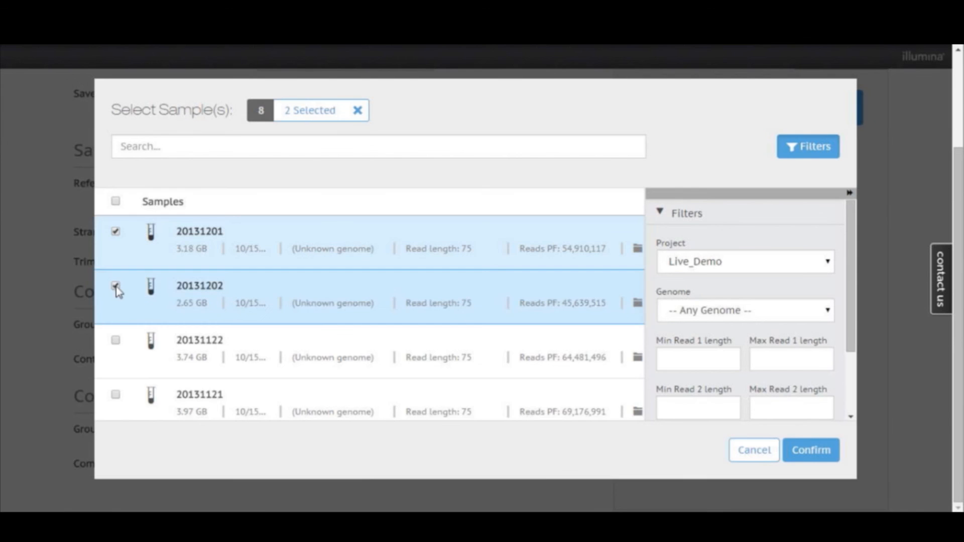
click(116, 341)
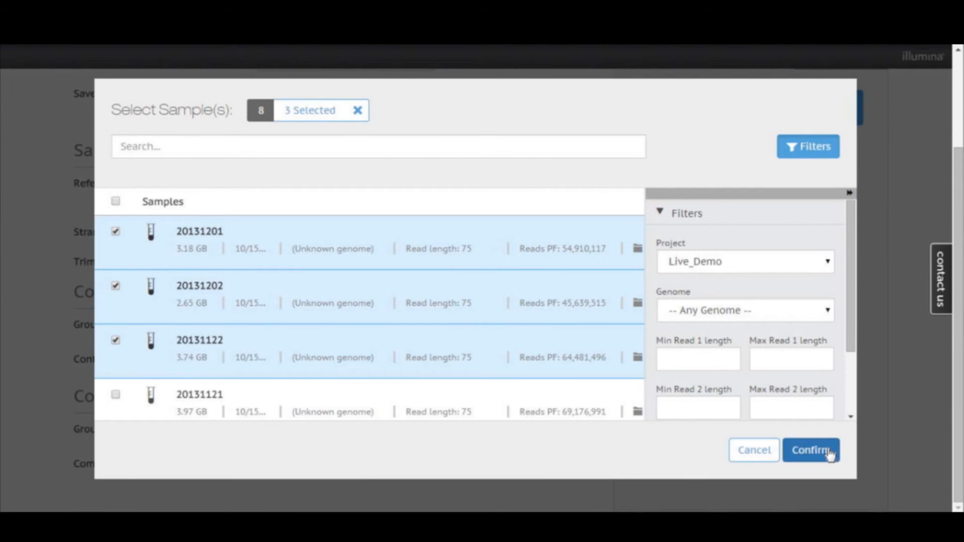
click(811, 450)
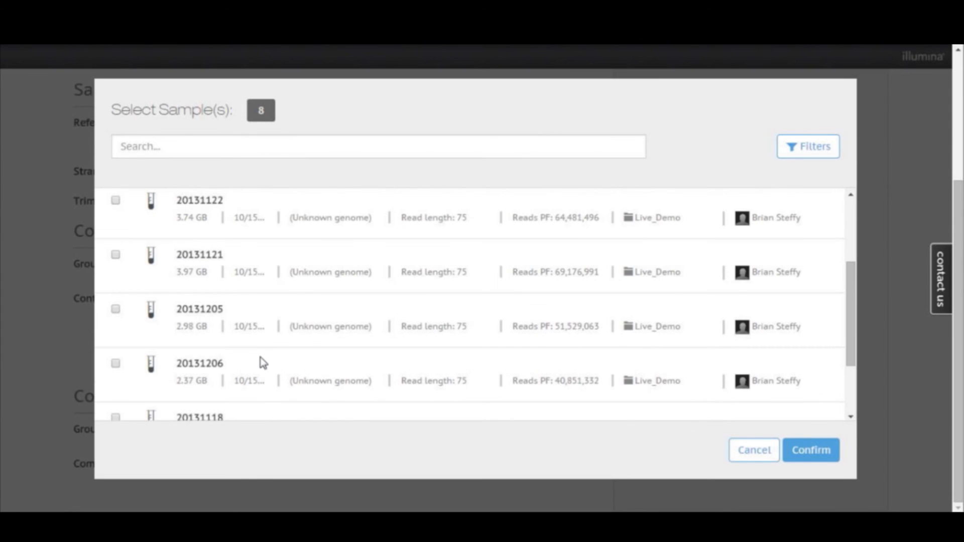
Step: Choose the comparison samples and submit the RNA Express session with Continue
click(115, 254)
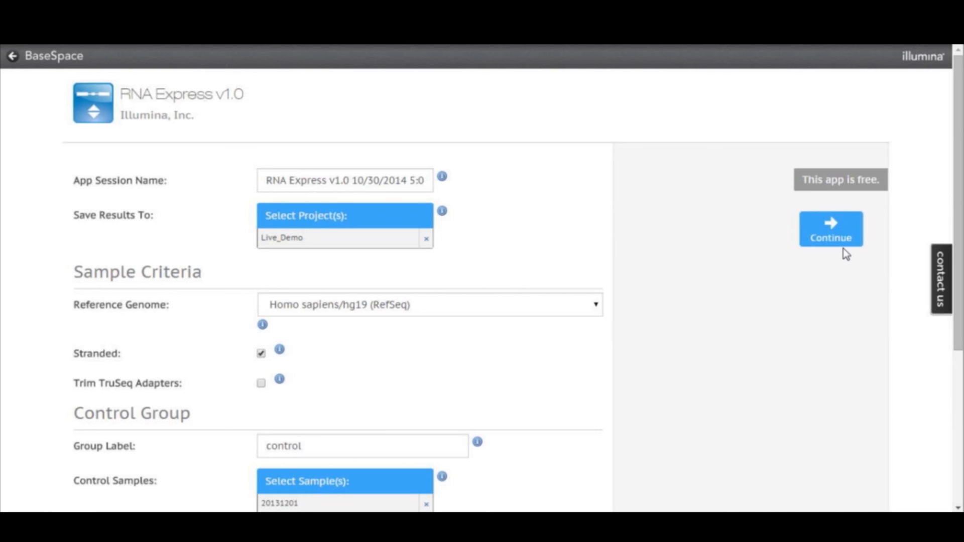
click(830, 229)
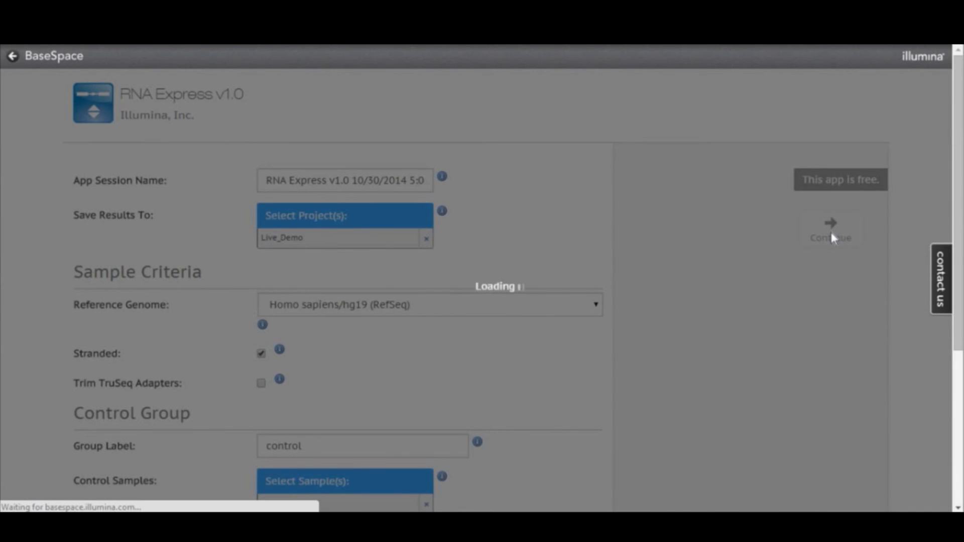
Step: View the running analysis in Live_Demo and review the Cufflinks report's differential expression and sample correlation
click(831, 234)
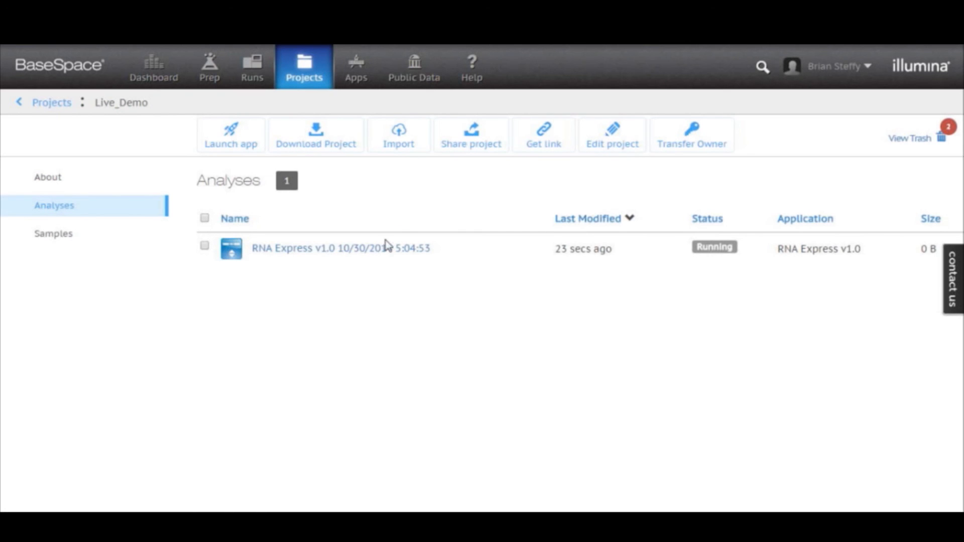
mouse_move(353, 215)
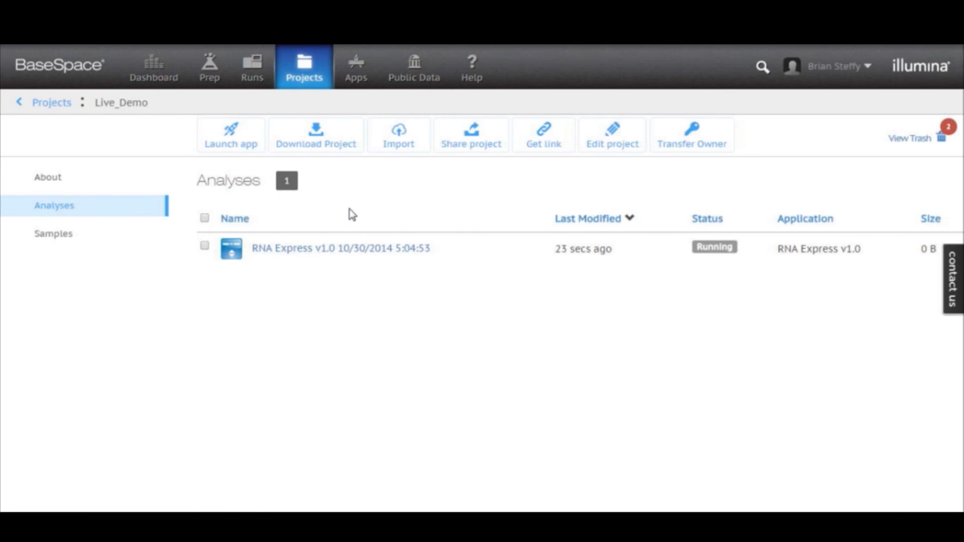
mouse_move(521, 308)
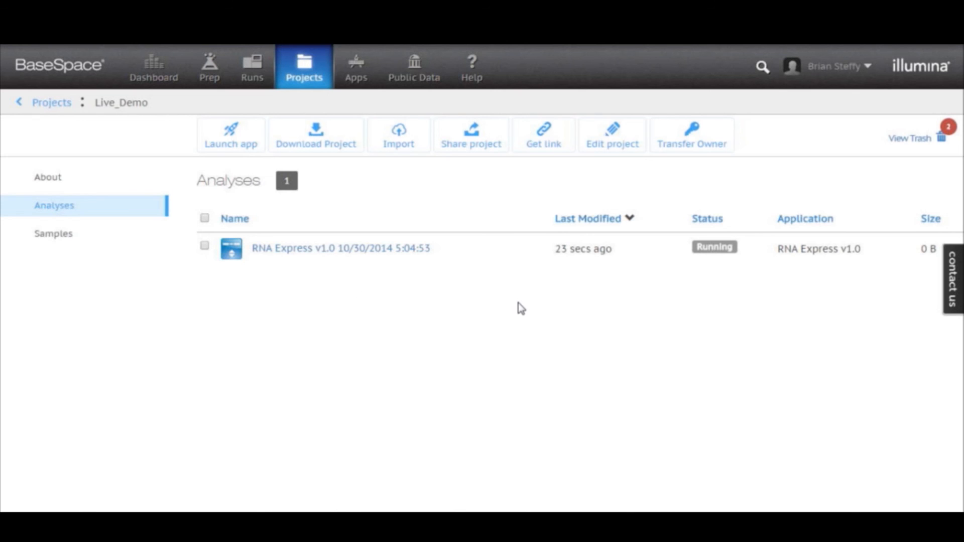
mouse_move(715, 247)
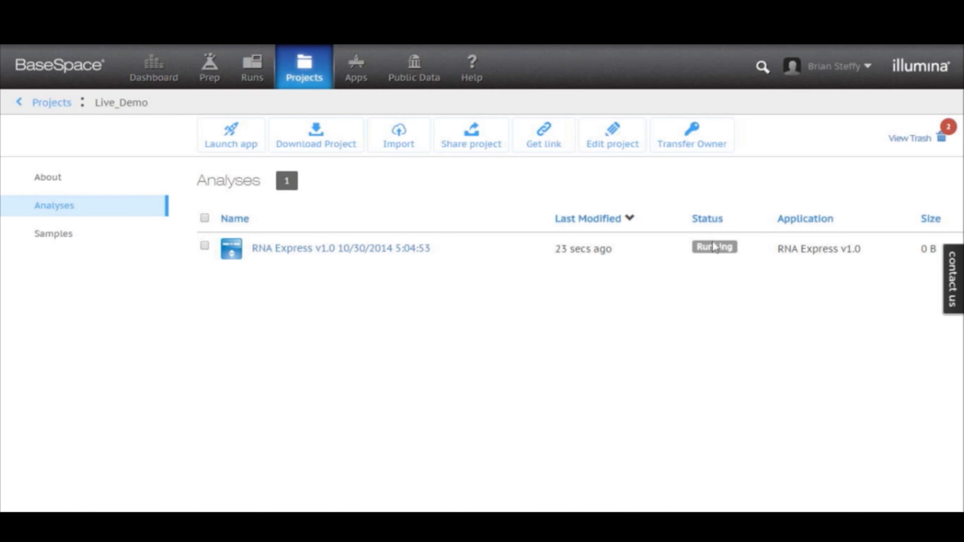
click(340, 248)
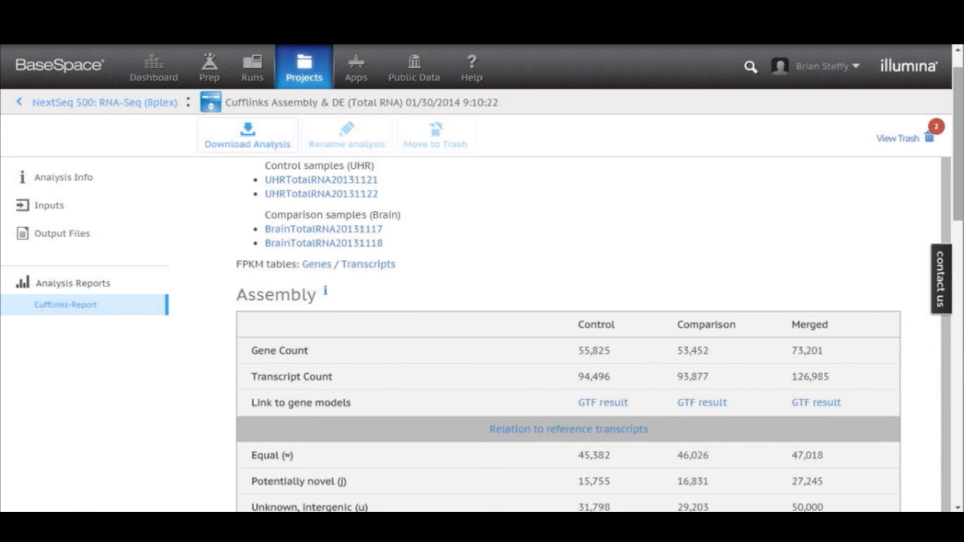
scroll(down, 3)
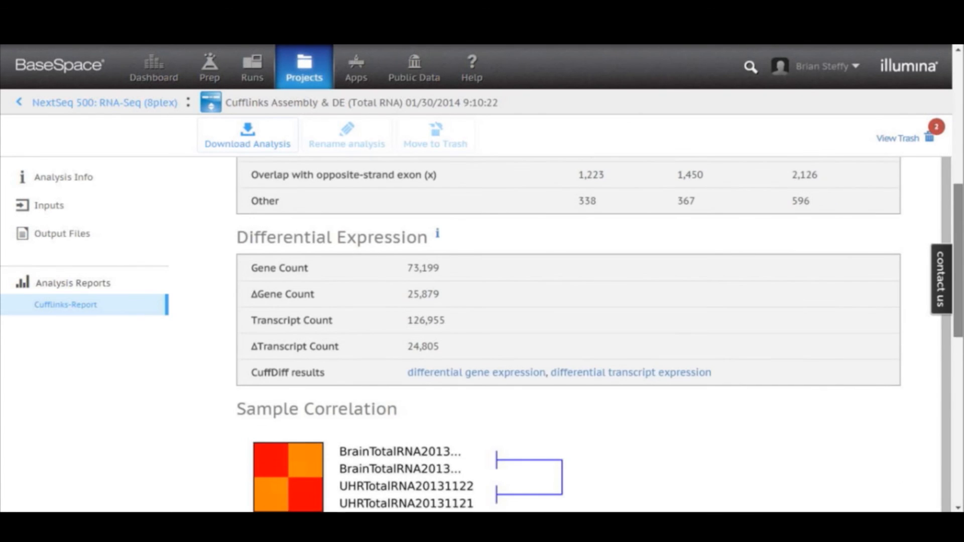
scroll(down, 3)
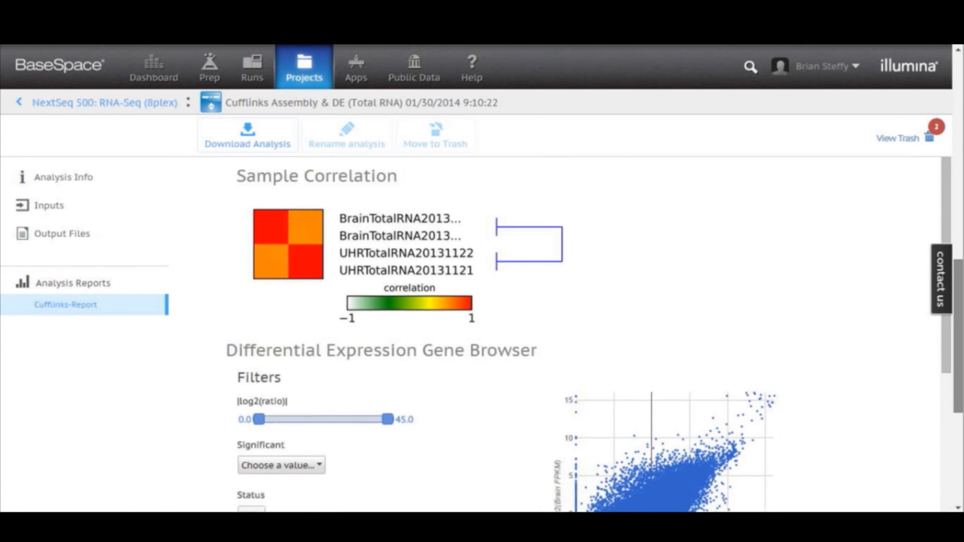